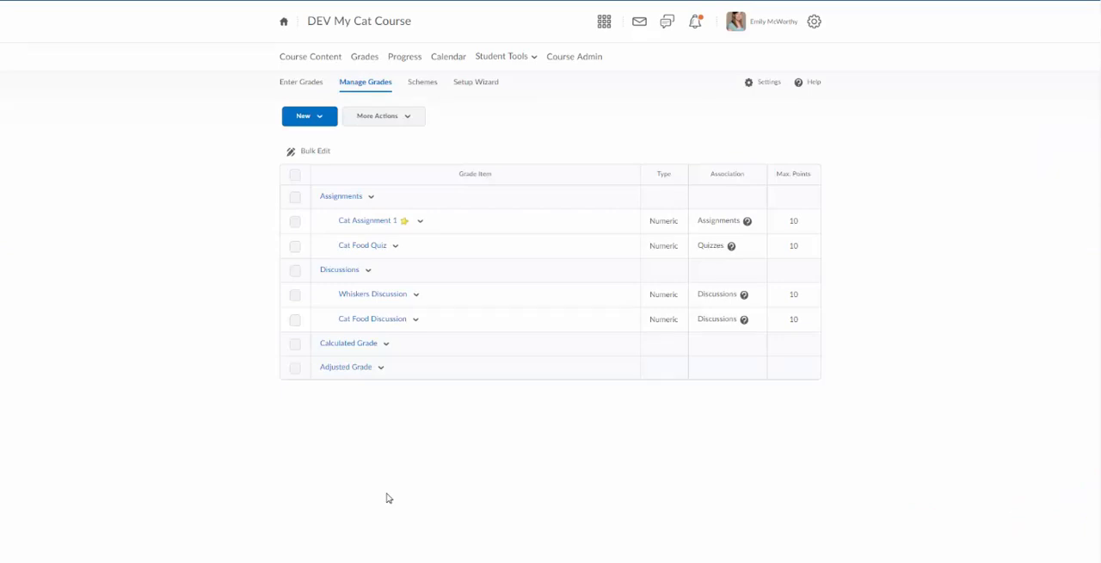
pyautogui.moveTo(222, 334)
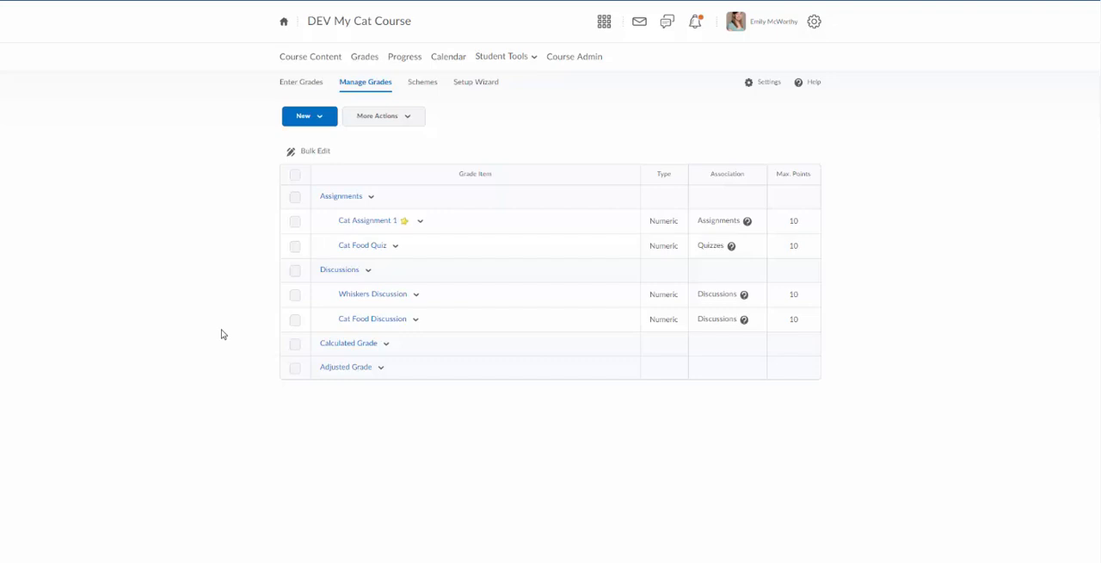
pyautogui.moveTo(217, 236)
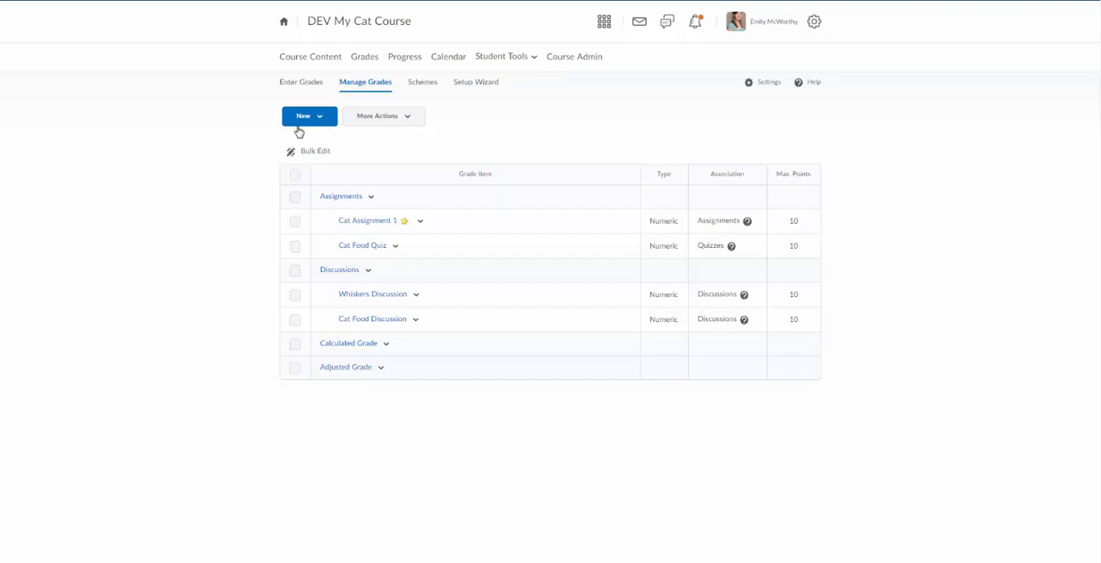
# Show the New dropdown's Item and Category options on Manage Grades.
pyautogui.click(308, 115)
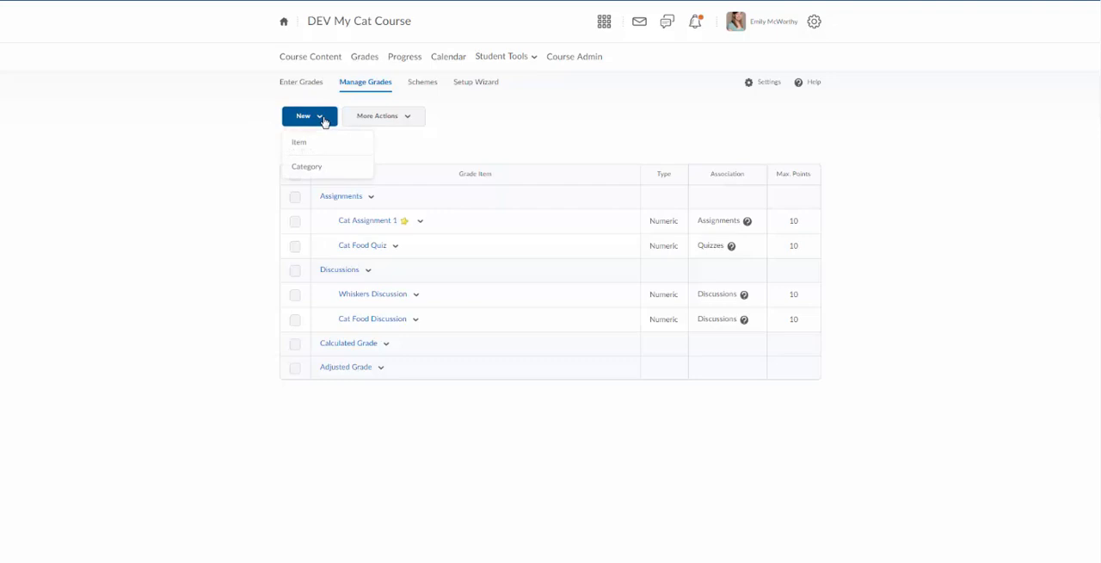
pyautogui.moveTo(307, 166)
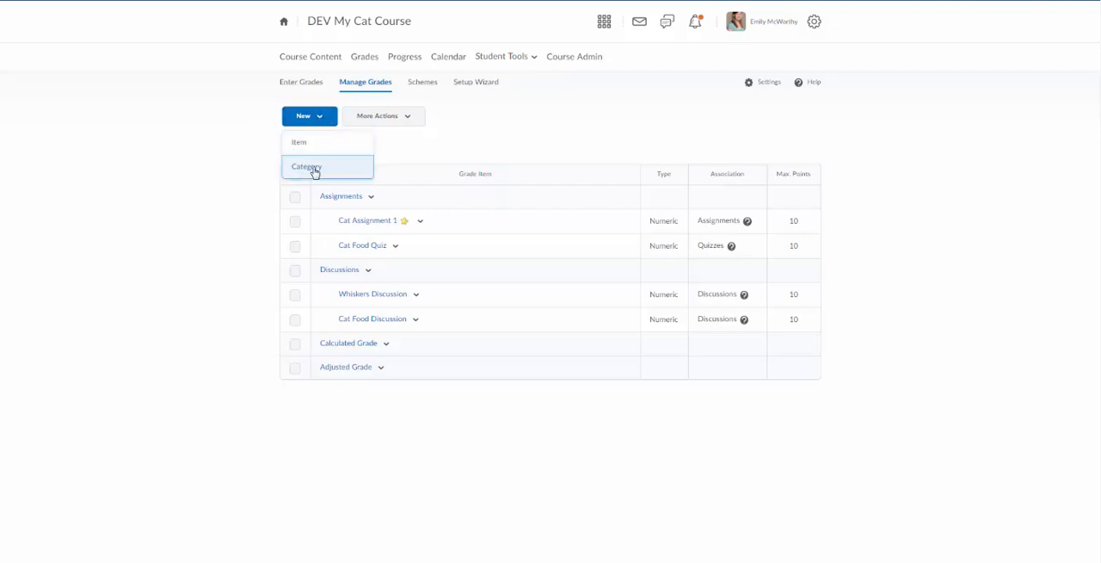
# Start a new grade category named 'Exams' and scroll to its grading options.
pyautogui.click(307, 166)
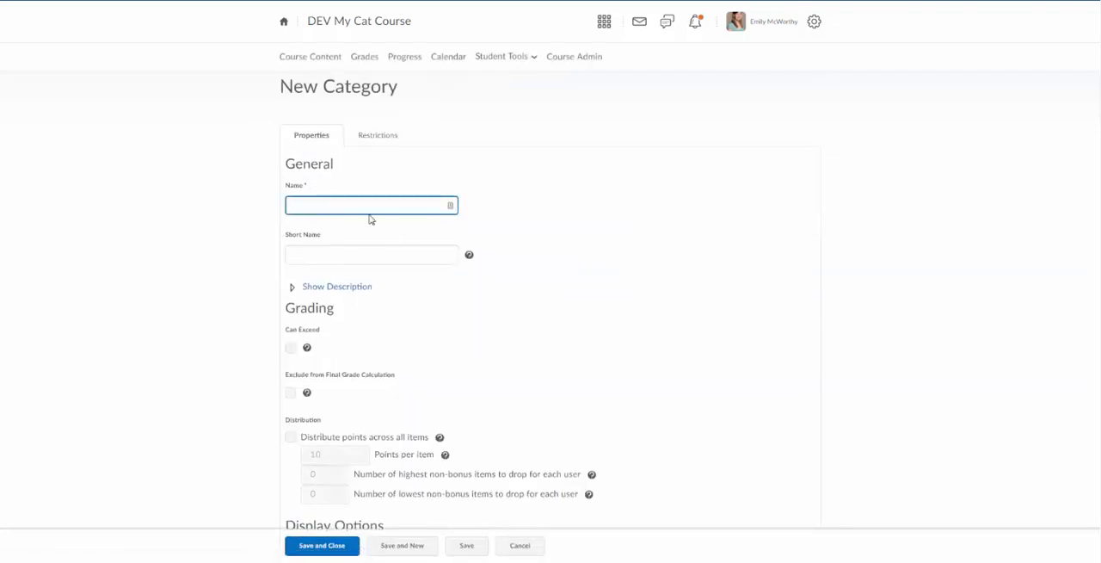
pyautogui.write('E')
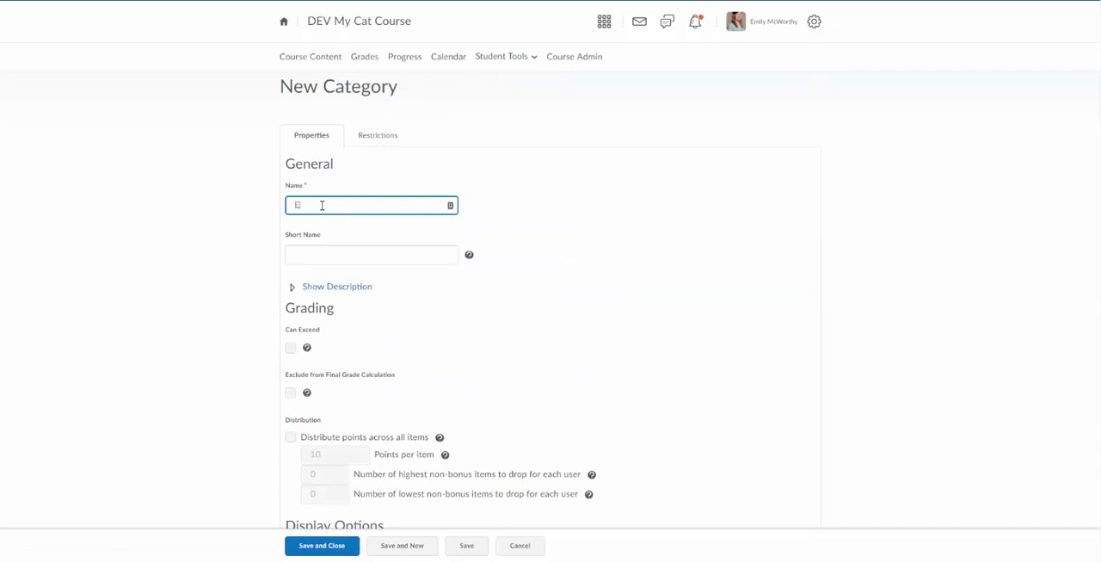
pyautogui.write('xams')
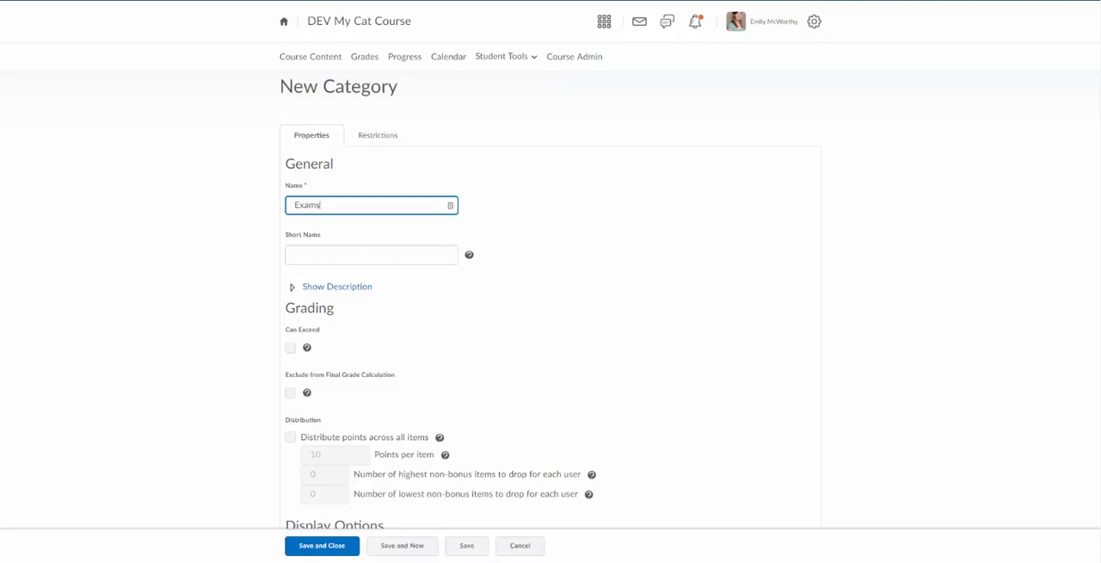
pyautogui.scroll(-3)
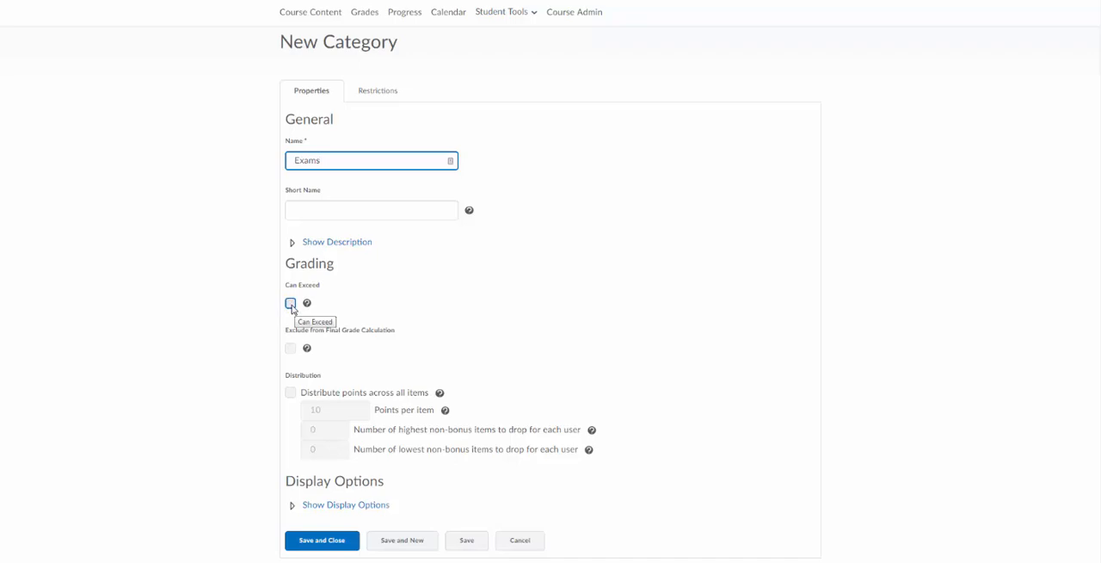
pyautogui.moveTo(278, 315)
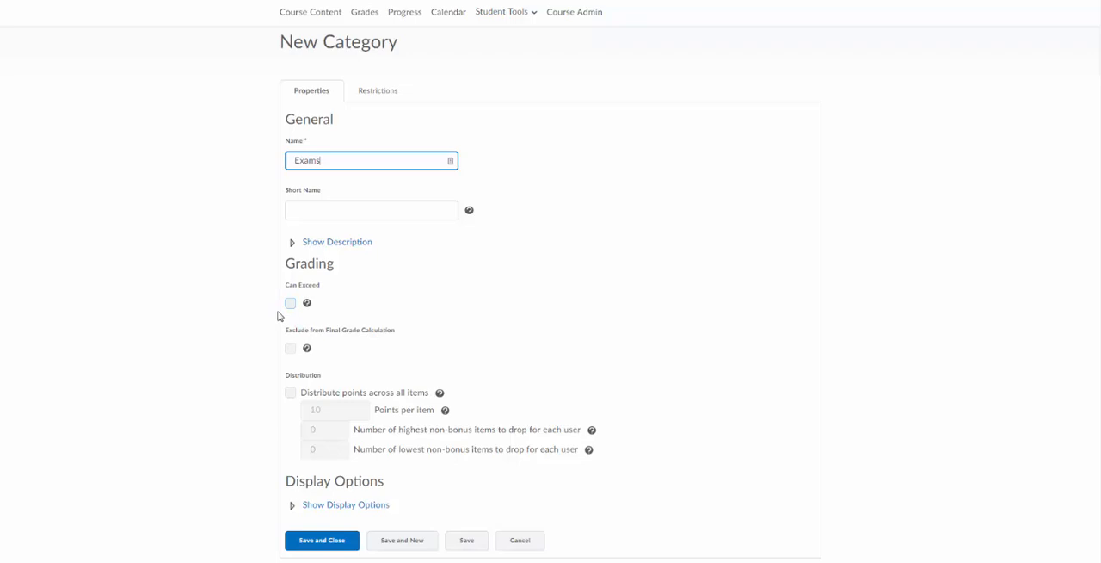
pyautogui.moveTo(290, 303)
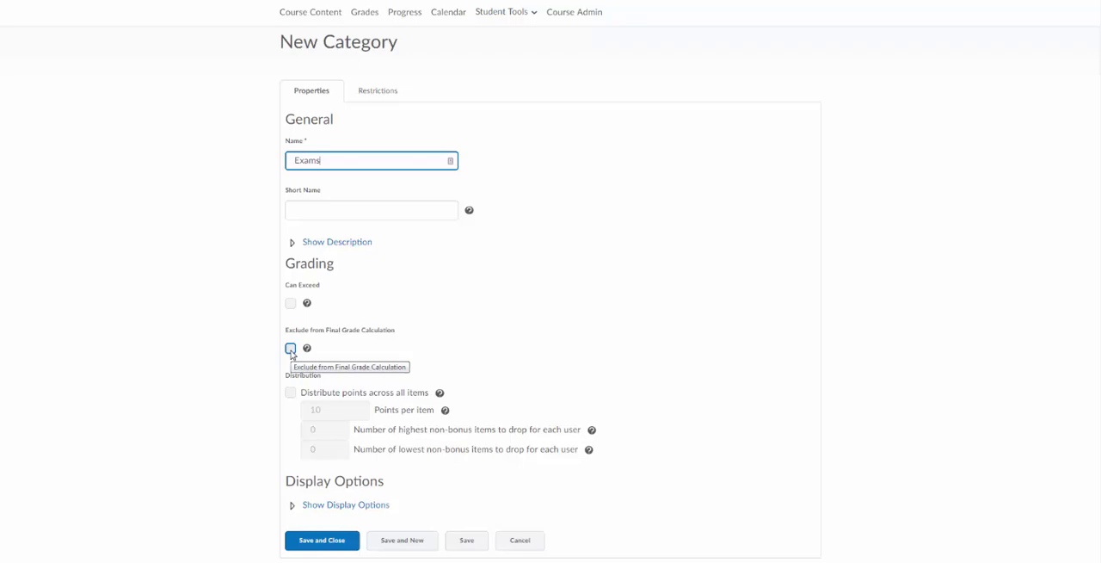
pyautogui.moveTo(288, 405)
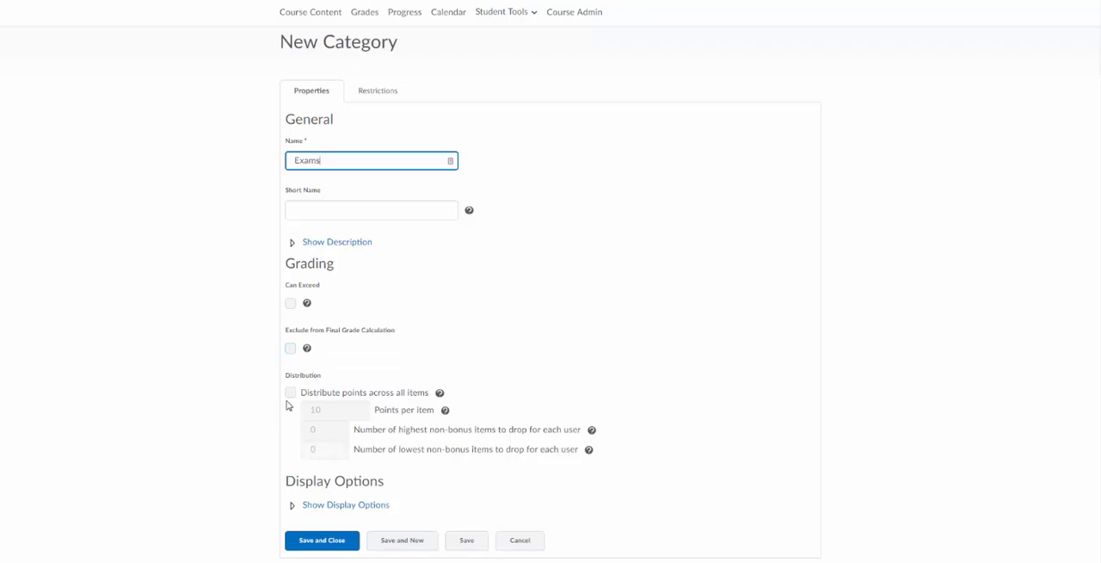
# Give Exams 100 points per item with one lowest dropped, then turn distribution off.
pyautogui.click(291, 392)
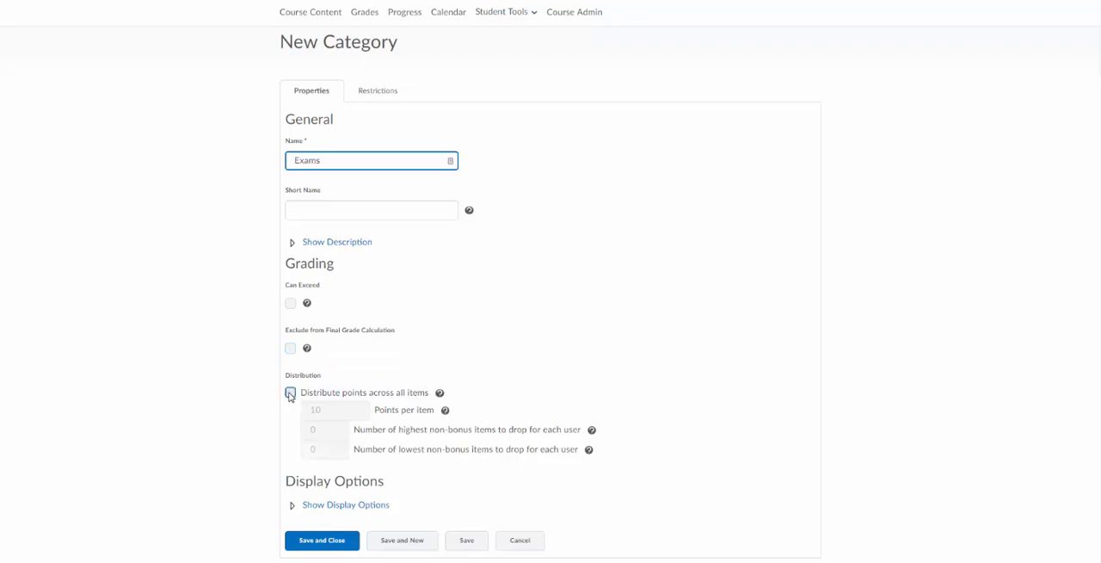
pyautogui.click(291, 393)
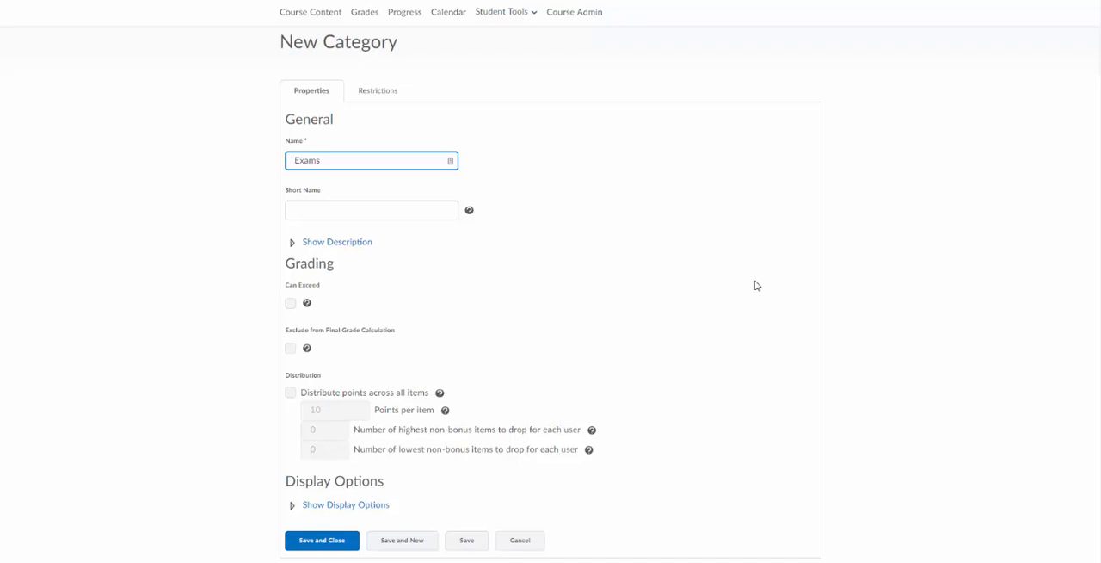
pyautogui.moveTo(362, 358)
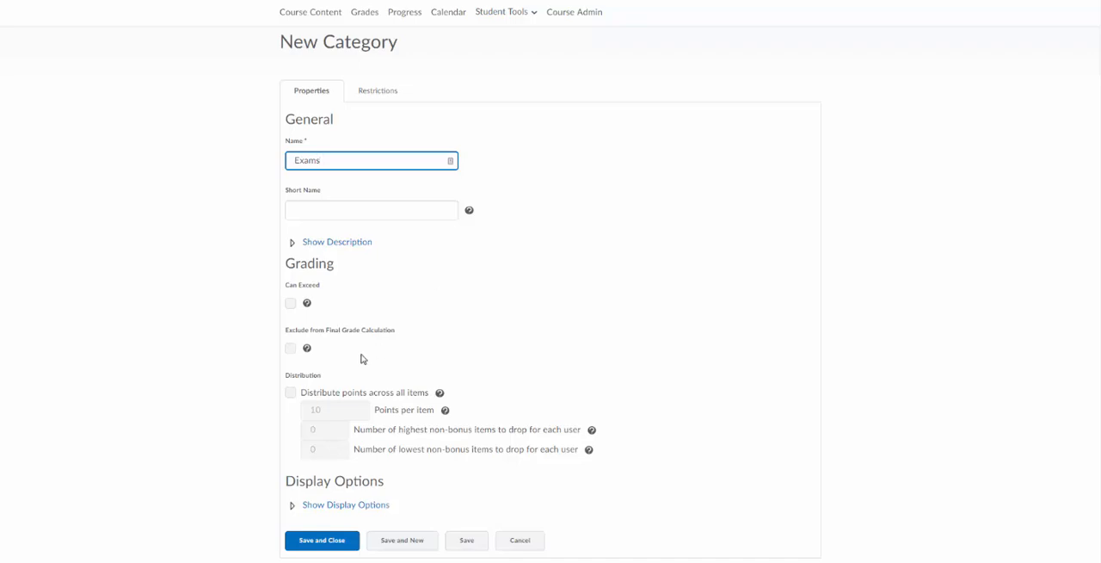
pyautogui.moveTo(369, 410)
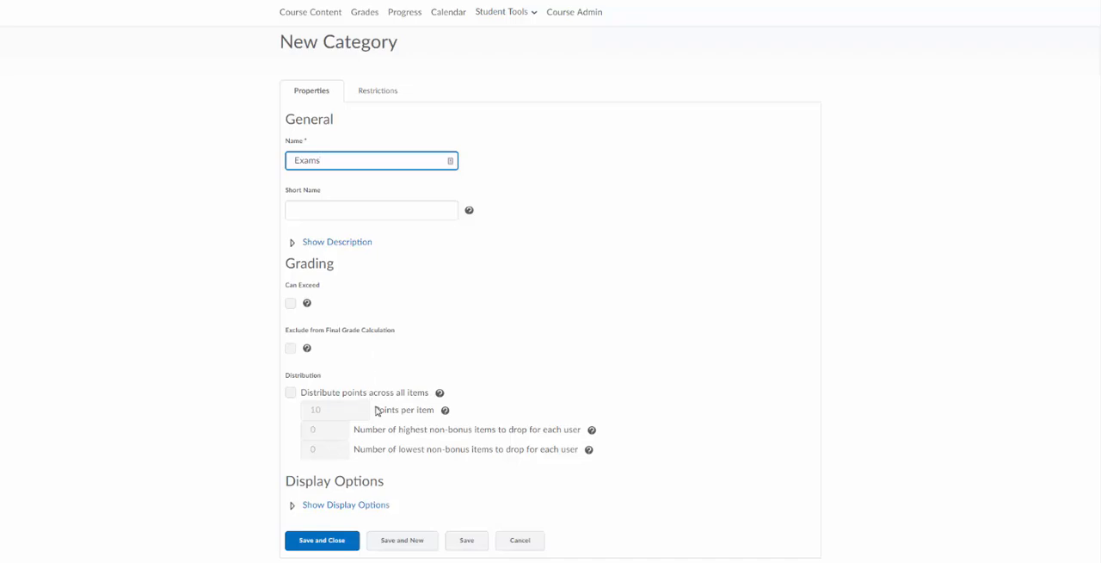
pyautogui.moveTo(404, 464)
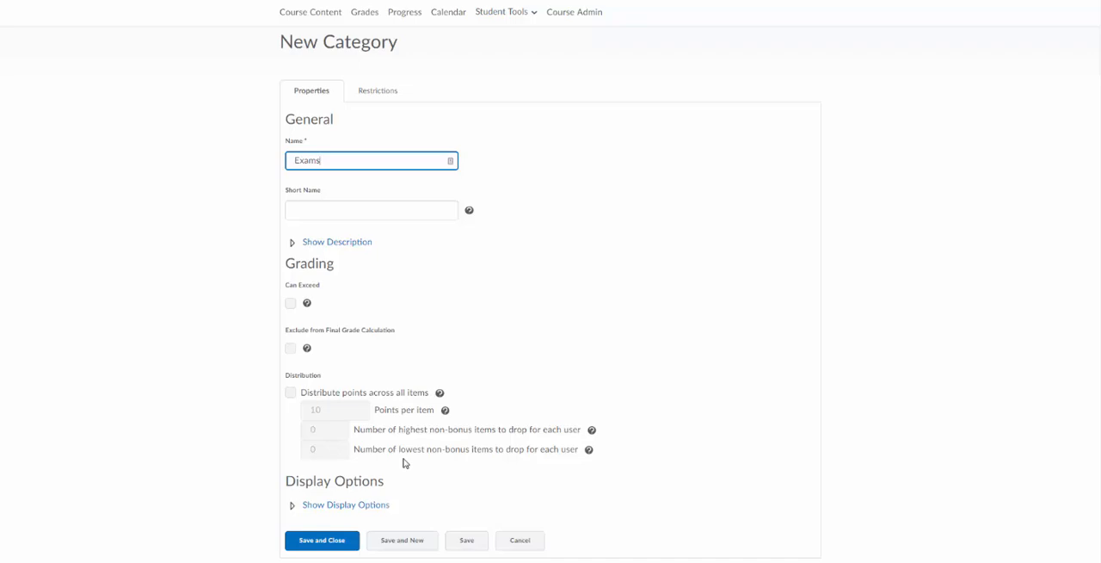
pyautogui.click(291, 392)
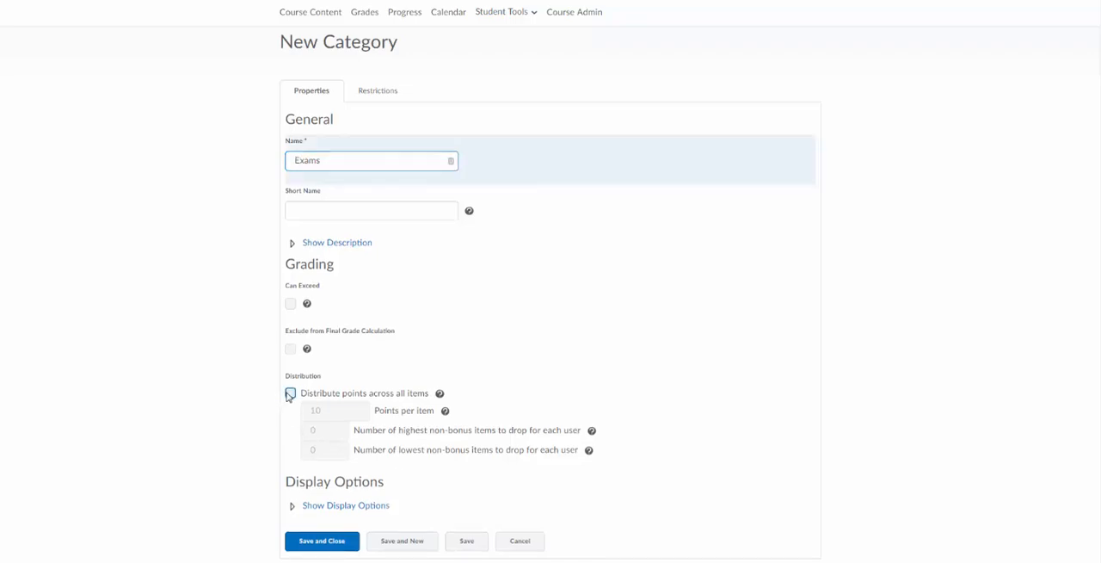
pyautogui.click(290, 394)
pyautogui.write('0')
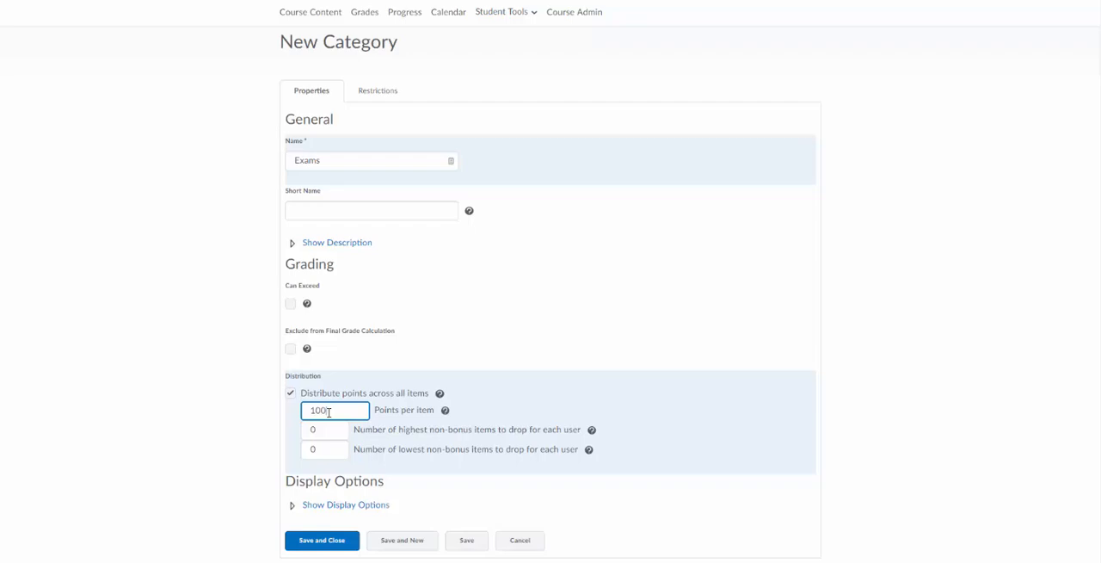
pyautogui.moveTo(353, 414)
pyautogui.write('1')
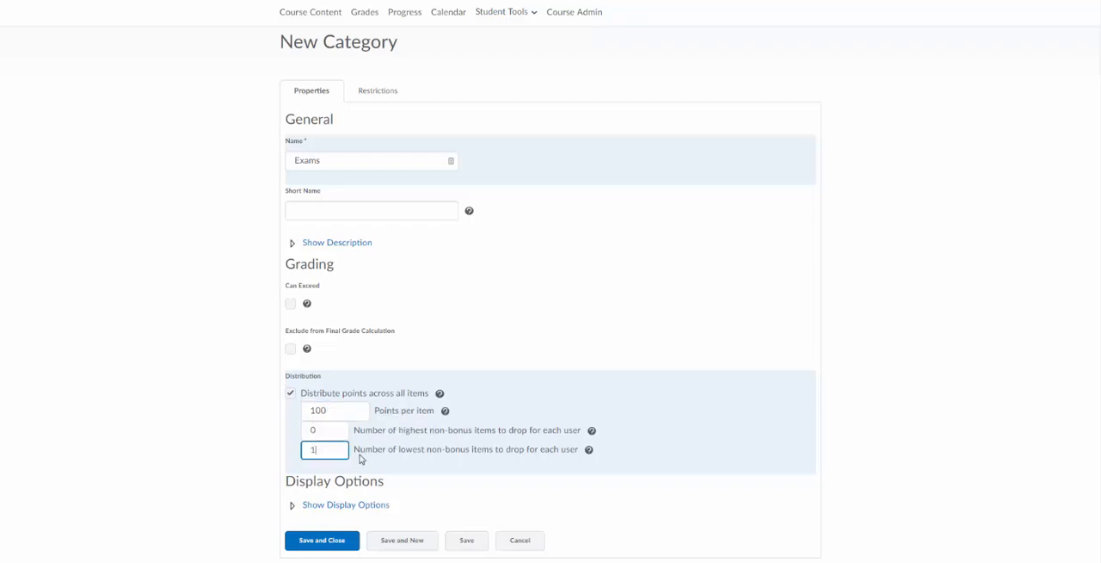
pyautogui.moveTo(471, 463)
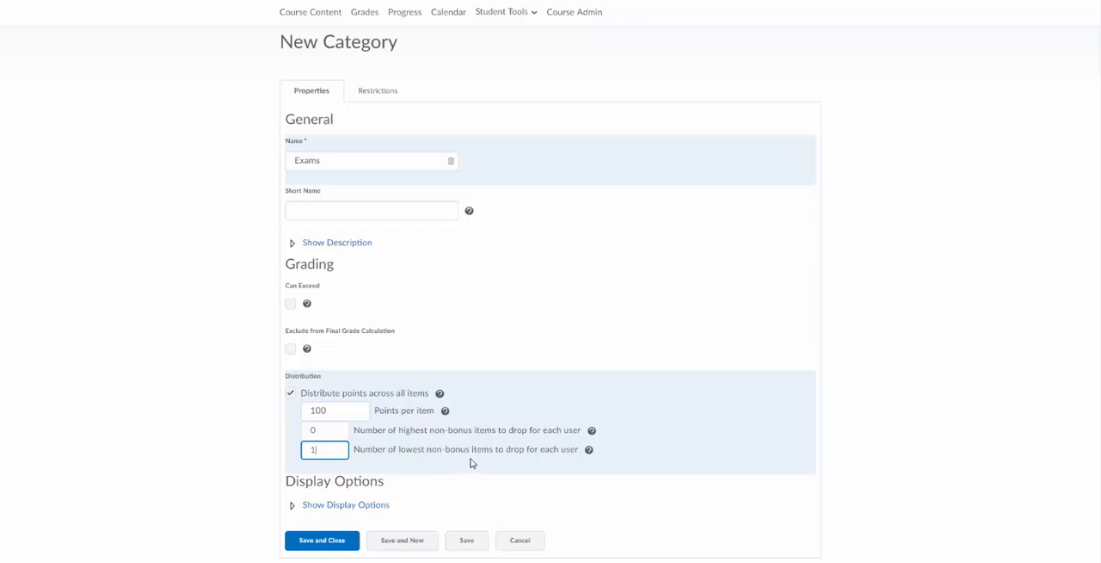
pyautogui.moveTo(454, 457)
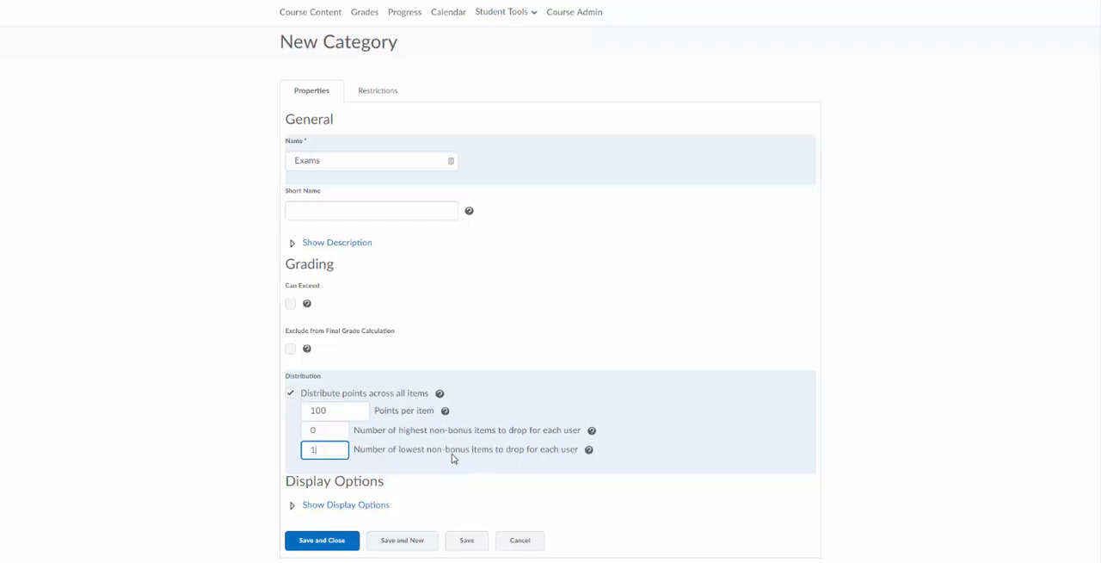
pyautogui.moveTo(413, 435)
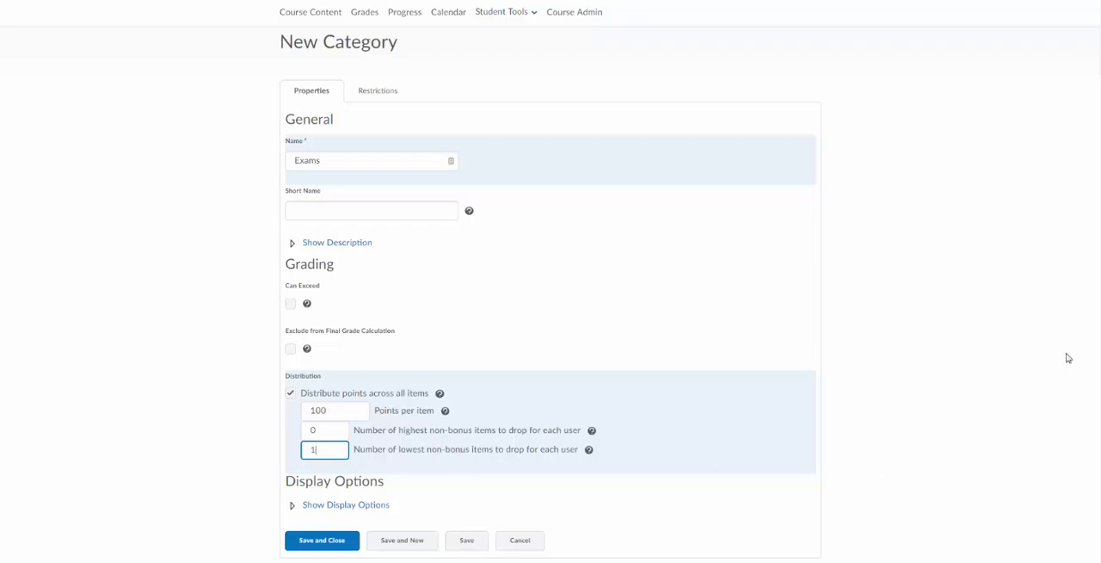
pyautogui.click(291, 392)
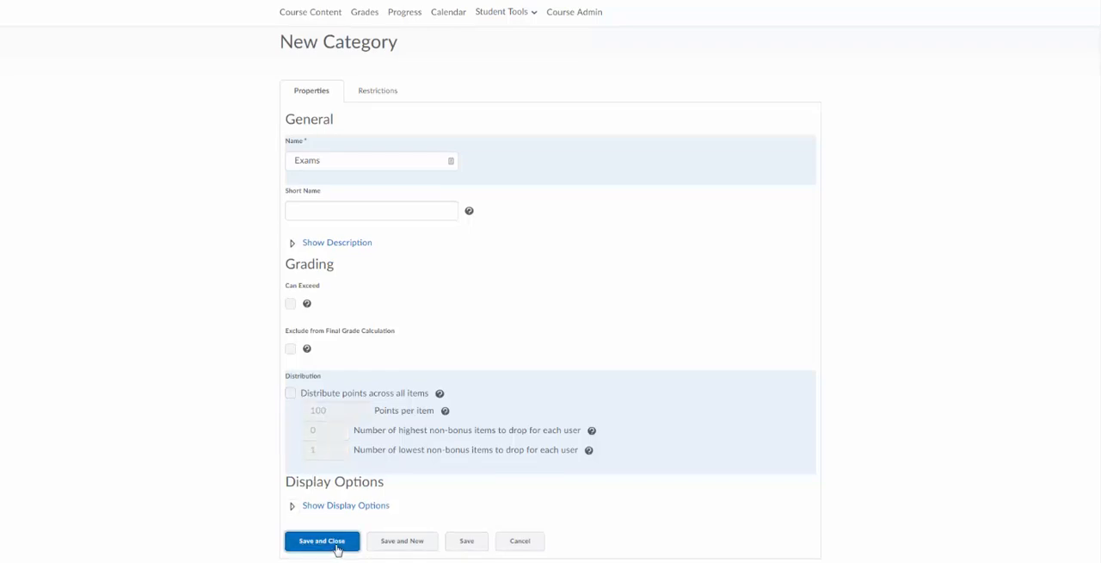
# Save the Exams category and return to the grade items list.
pyautogui.click(321, 540)
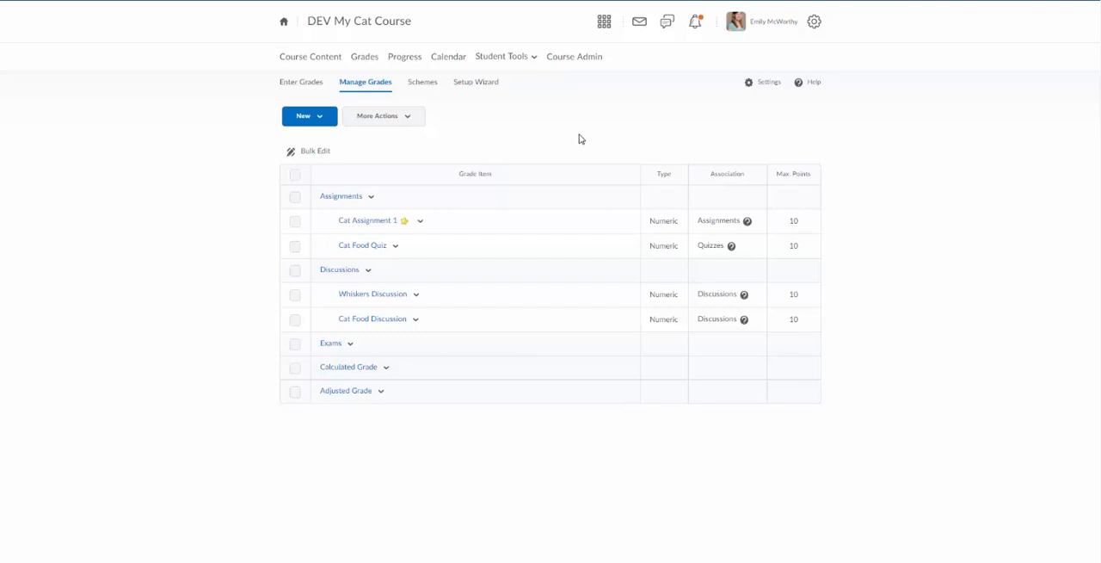
pyautogui.moveTo(767, 82)
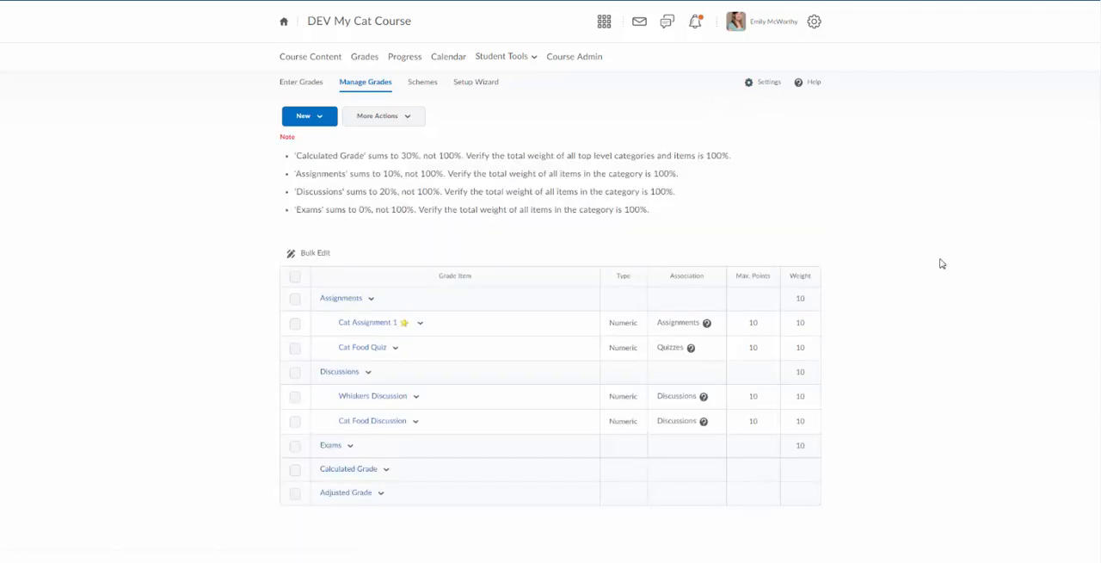
pyautogui.moveTo(406, 459)
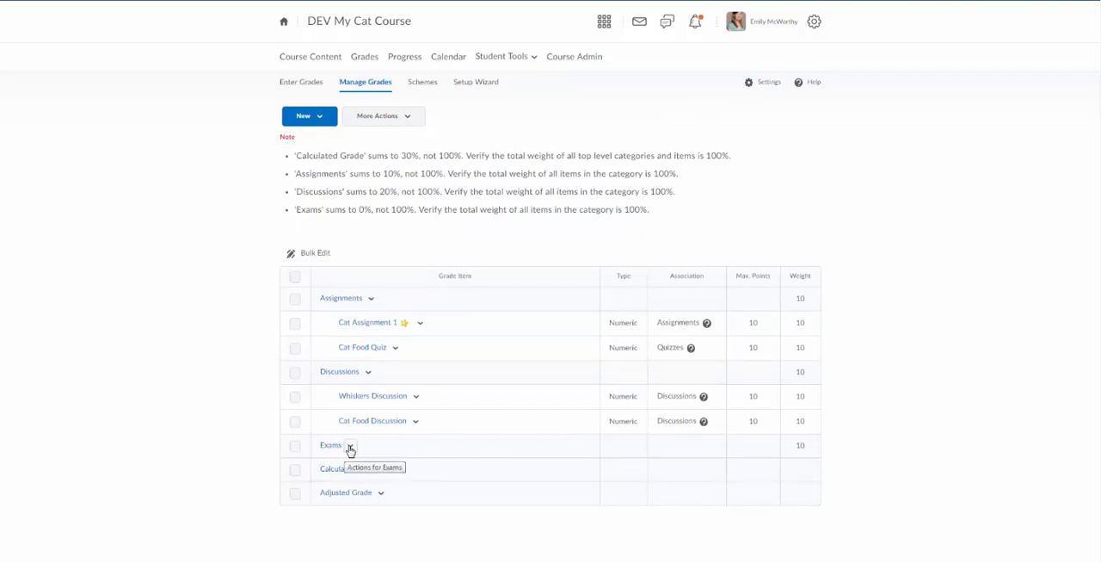
# Edit the Exams category and change its weight from 10 to 50.
pyautogui.click(347, 446)
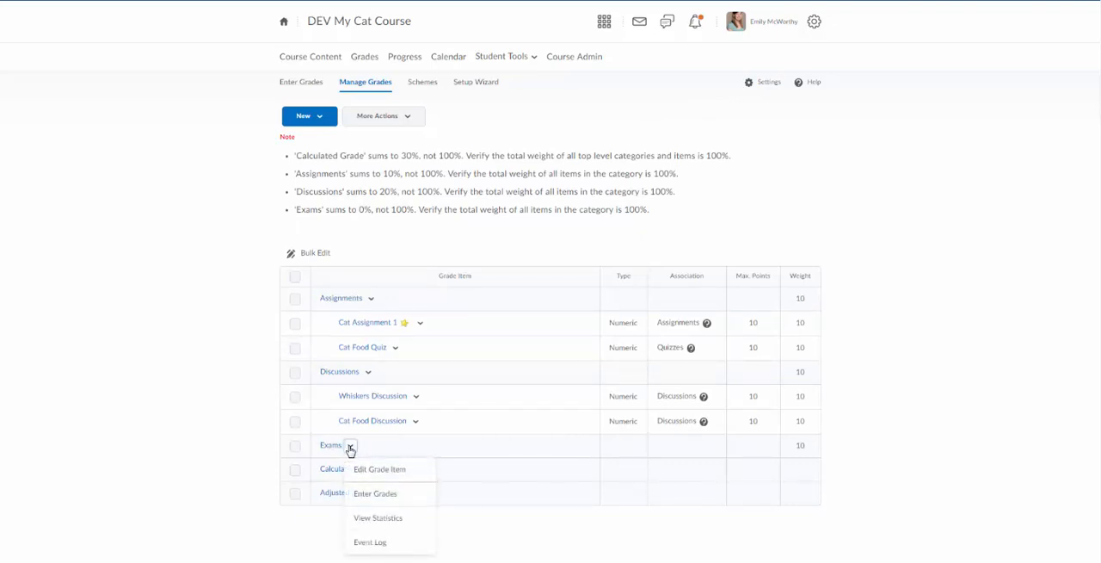
pyautogui.click(350, 445)
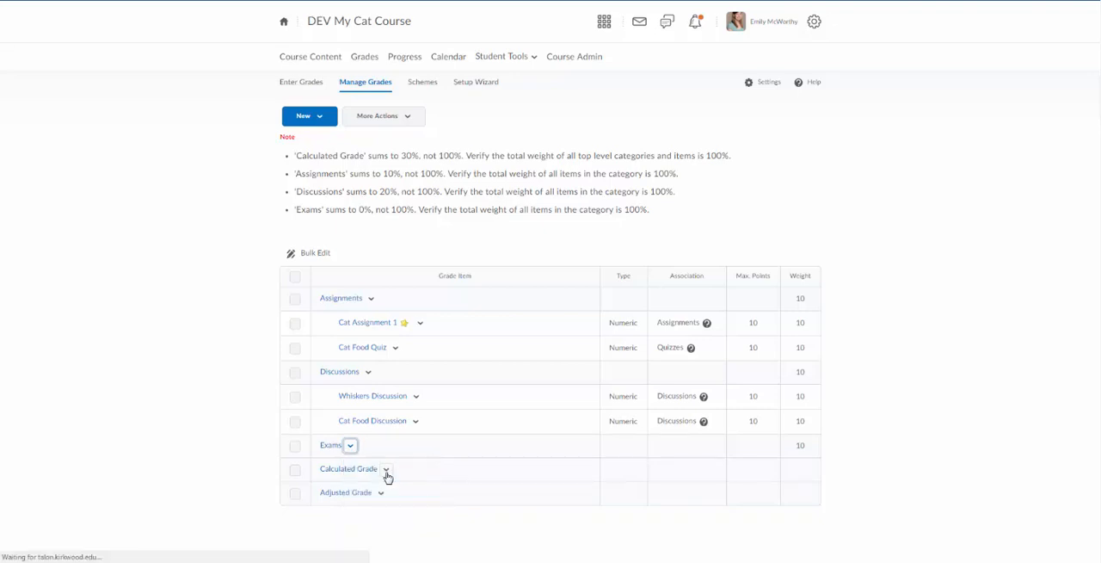
pyautogui.click(328, 444)
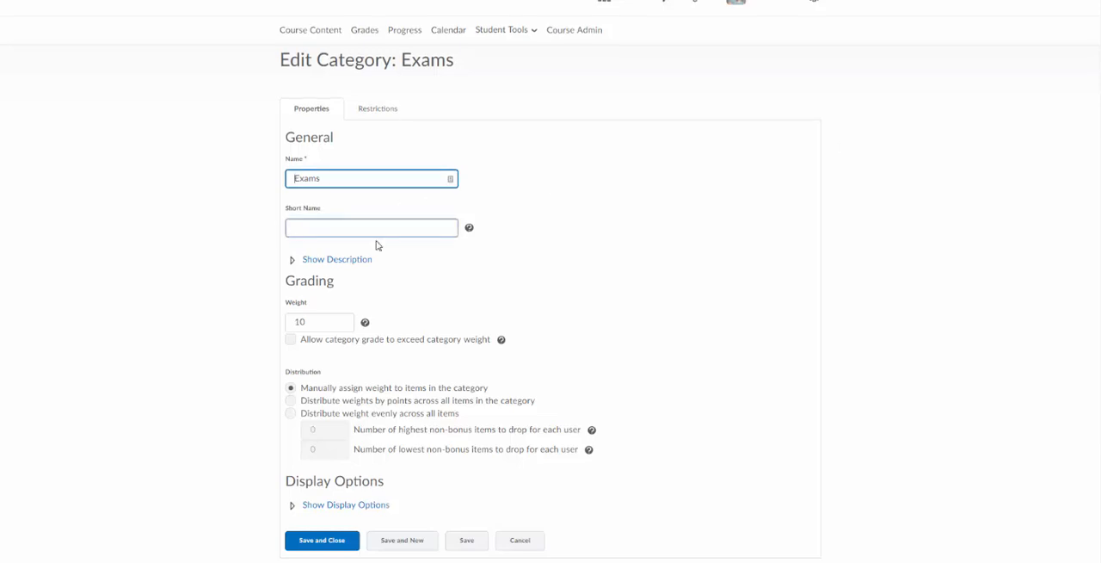
pyautogui.click(319, 321)
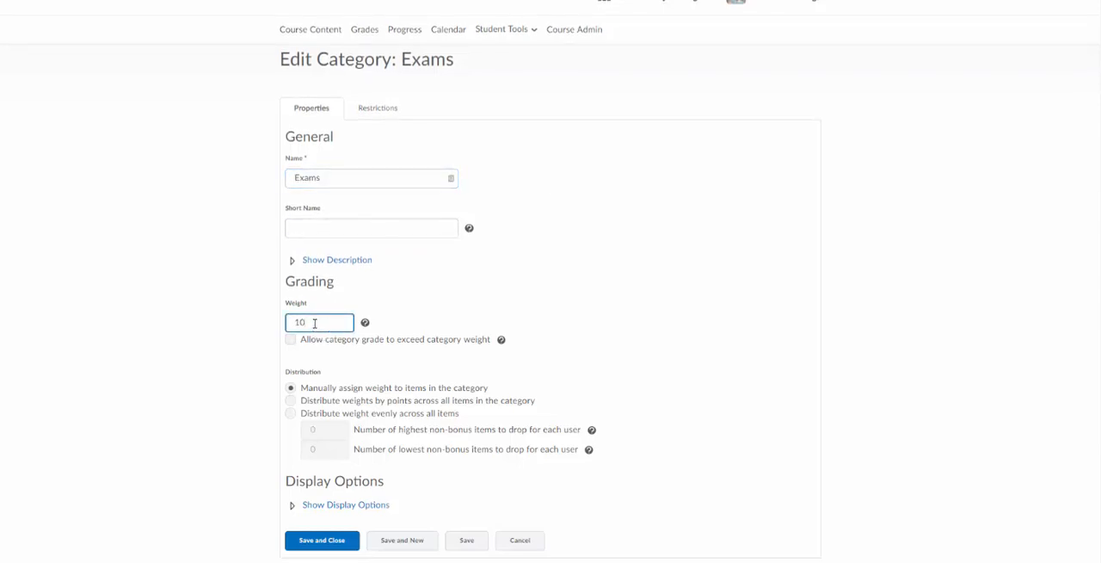
pyautogui.write('50')
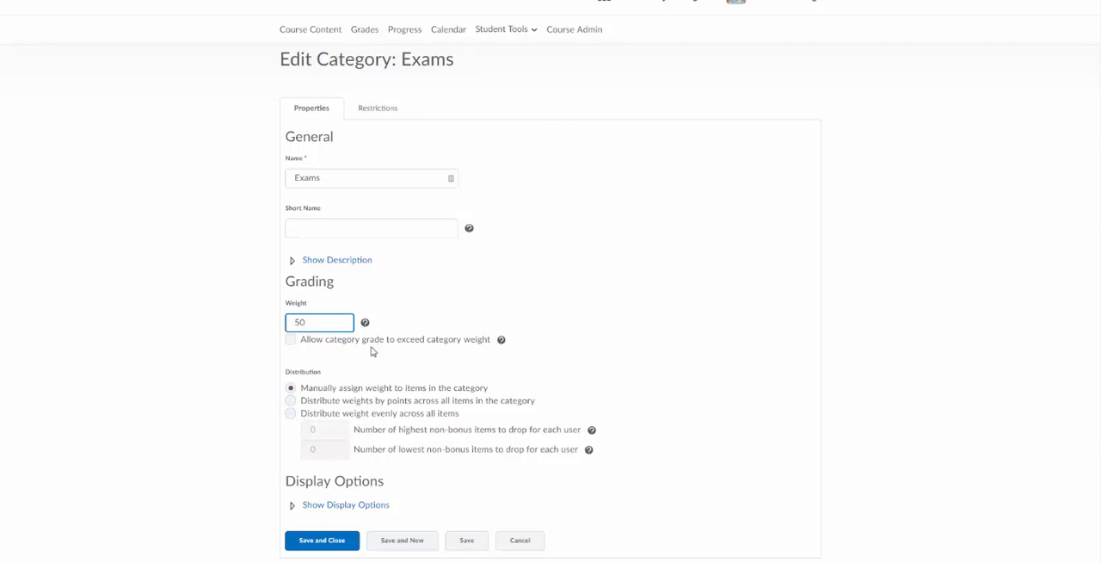
pyautogui.moveTo(385, 418)
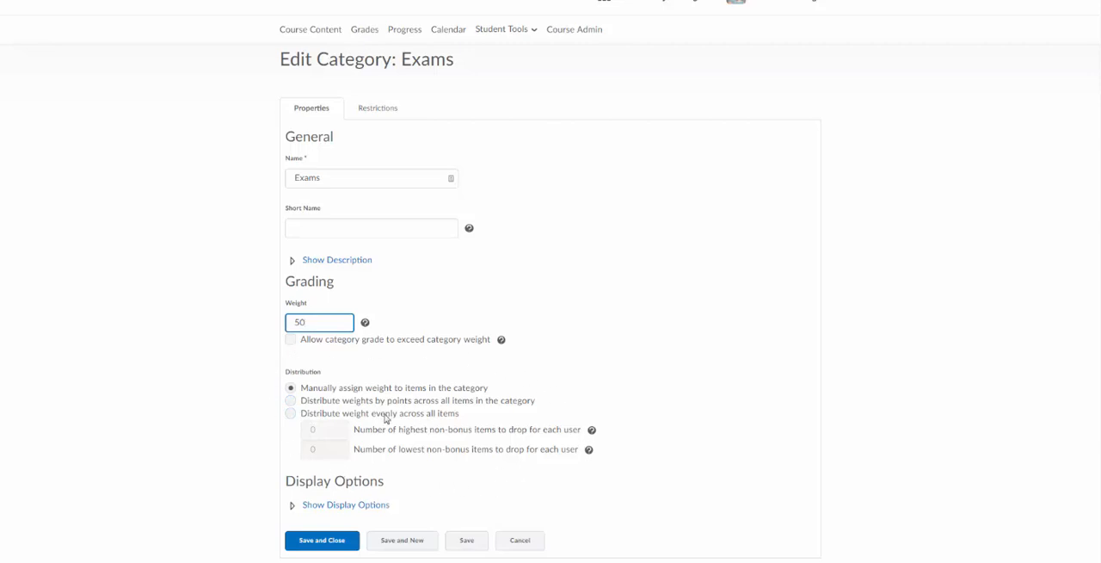
# Distribute the Exams weight by points across its items and save the category.
pyautogui.click(291, 401)
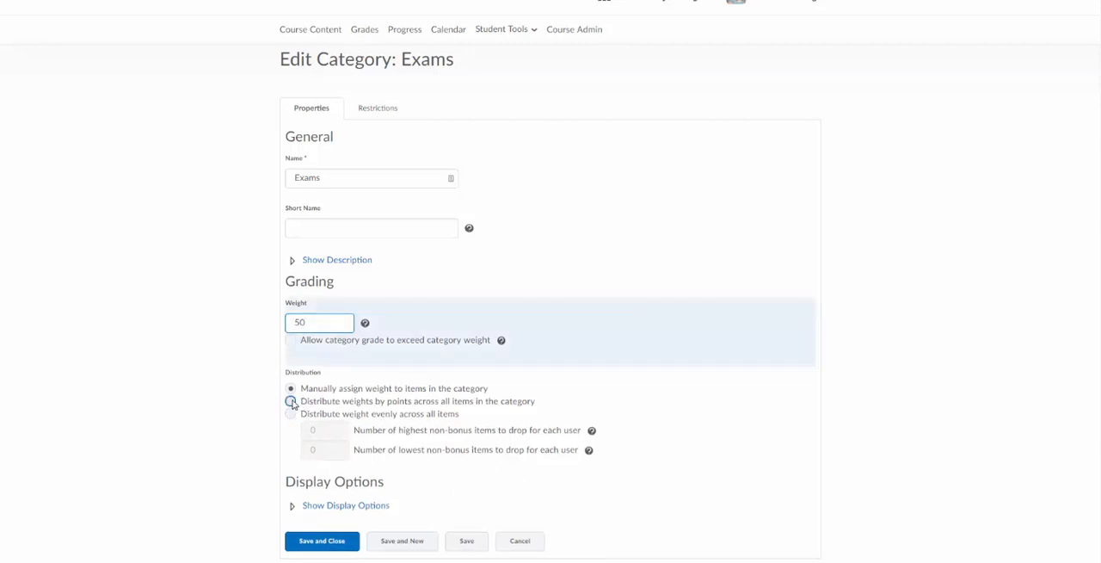
pyautogui.click(291, 401)
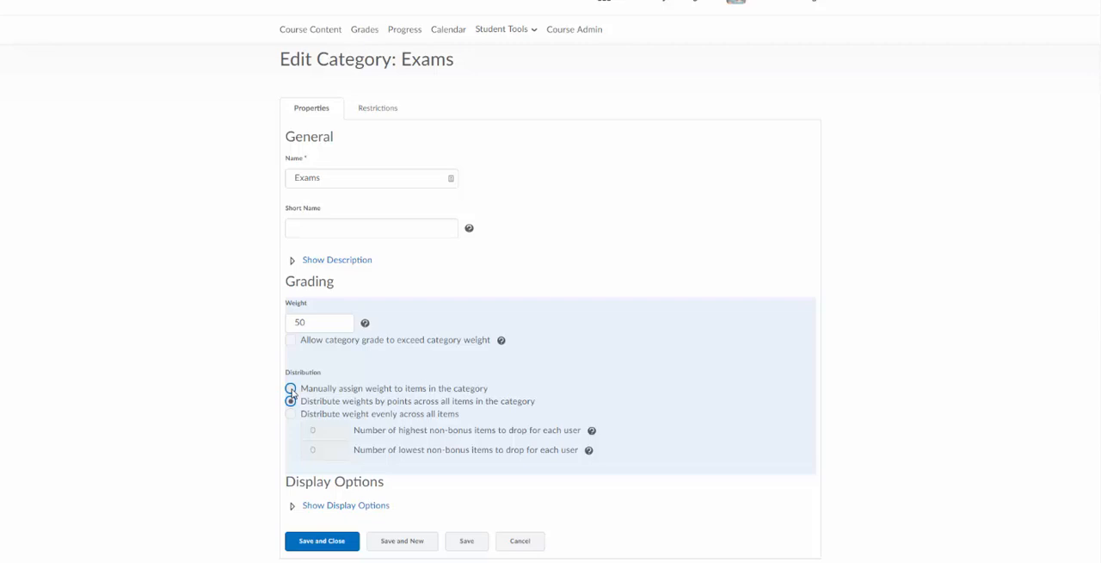
pyautogui.click(290, 401)
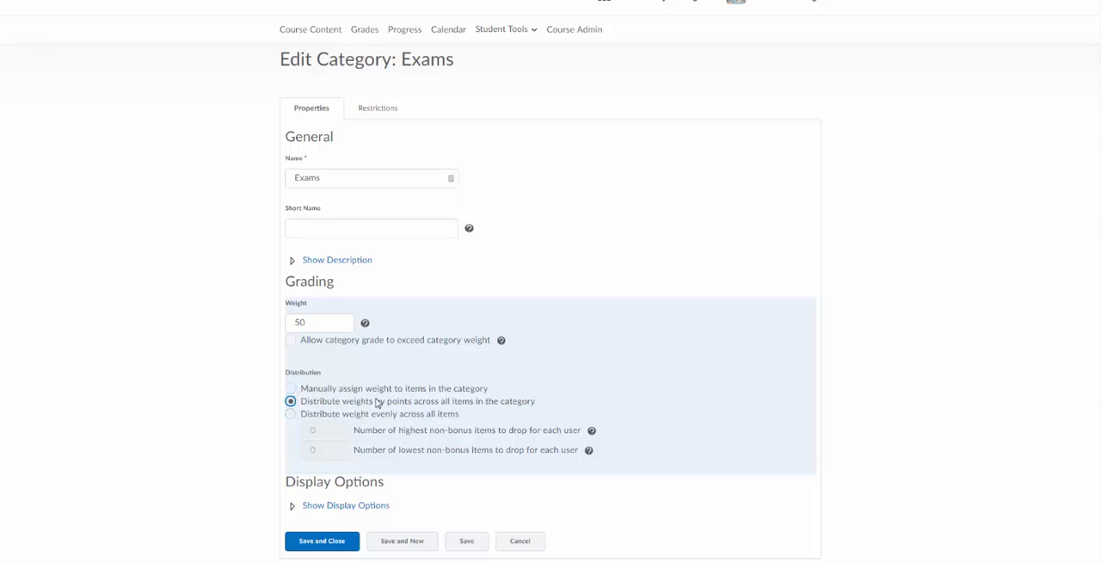
pyautogui.moveTo(488, 405)
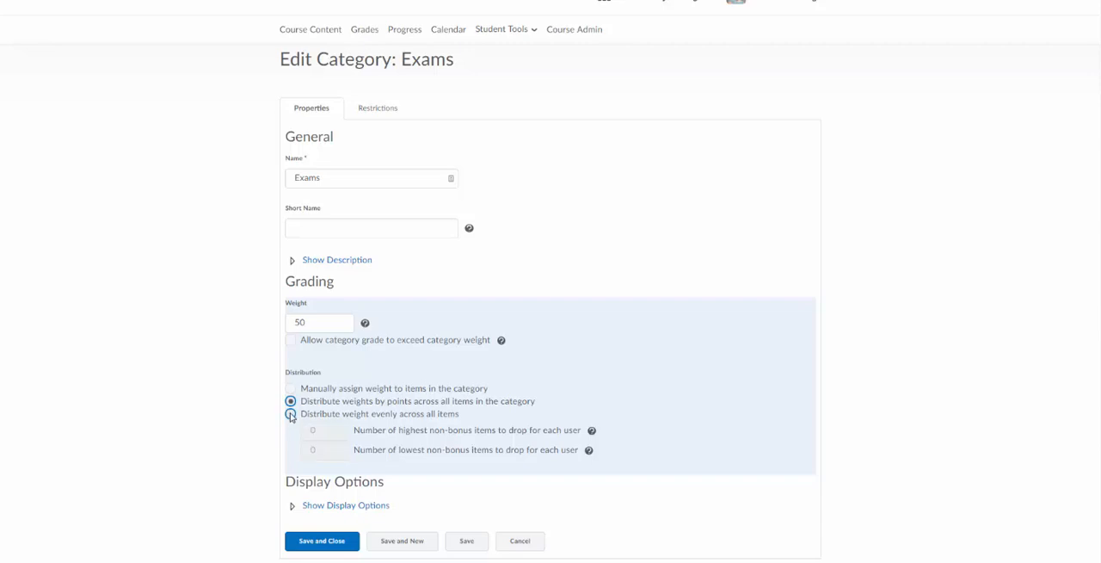
pyautogui.click(291, 414)
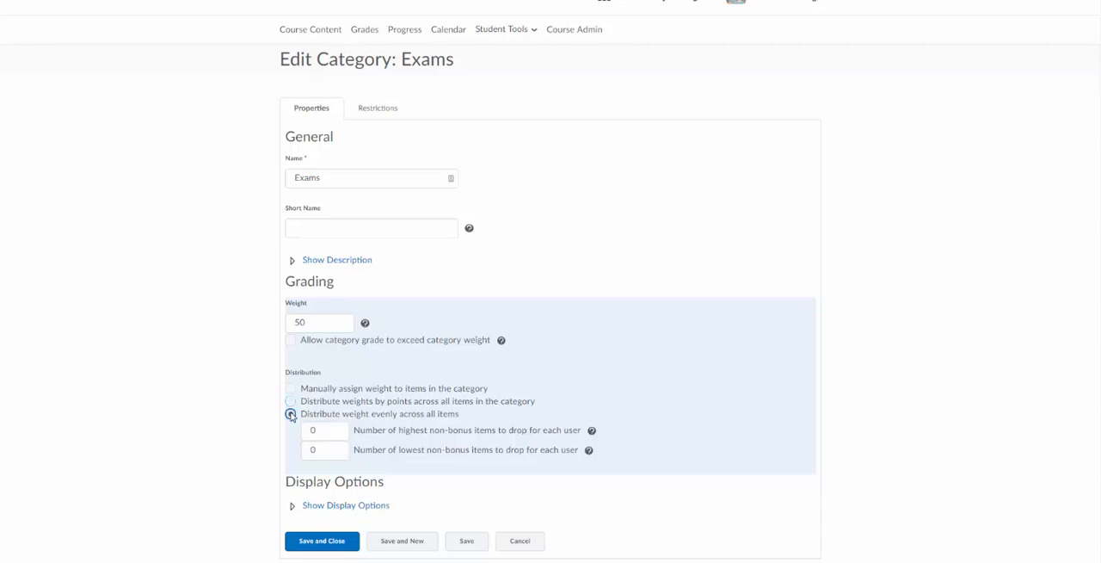
pyautogui.click(291, 414)
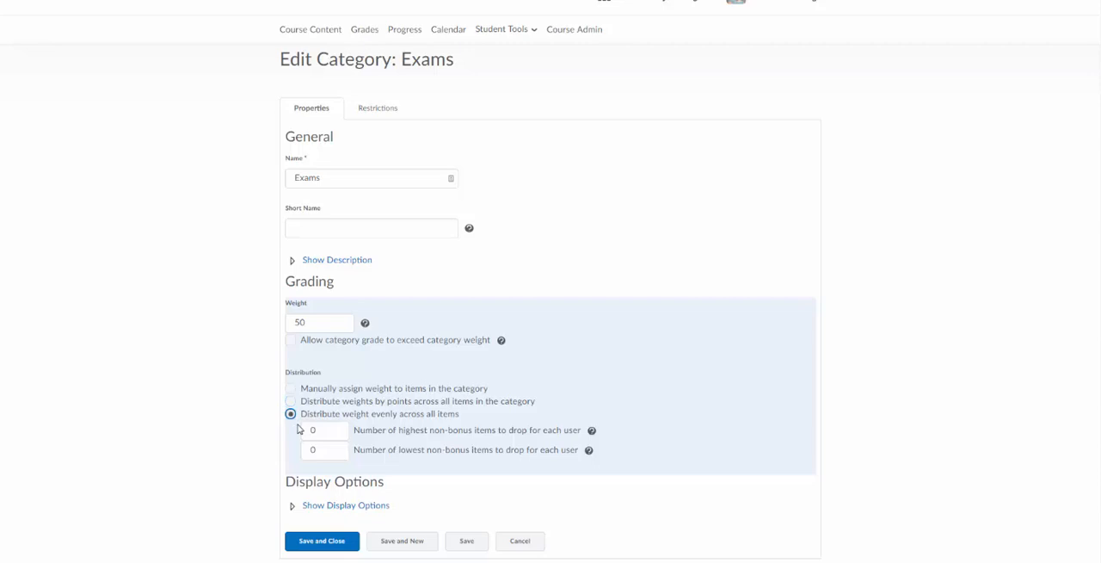
pyautogui.click(291, 401)
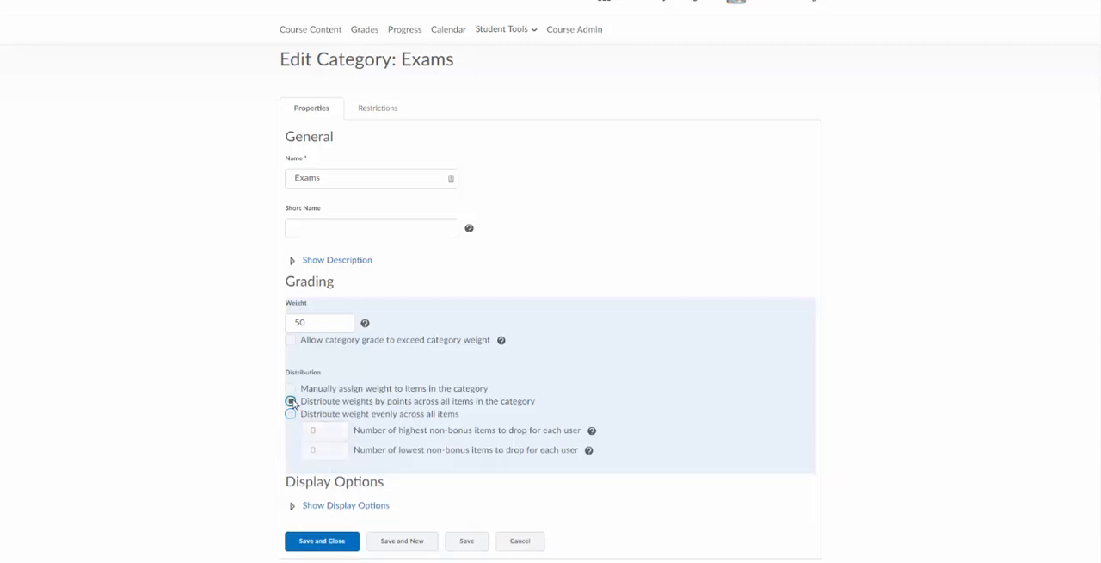
pyautogui.click(290, 401)
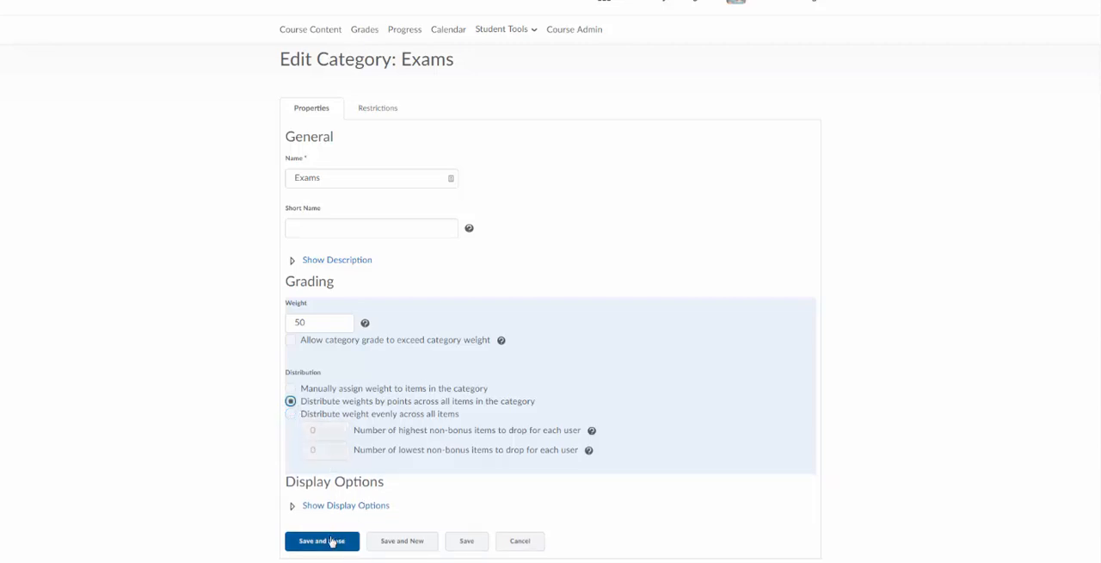
pyautogui.click(321, 541)
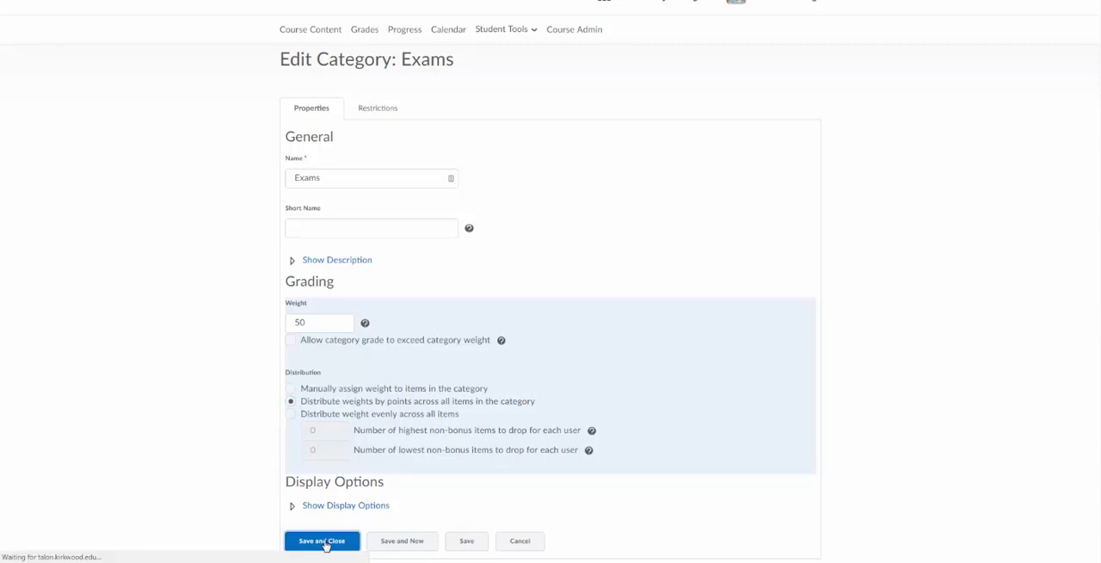
# Finish saving Exams and start a new Numeric grade item.
pyautogui.click(321, 541)
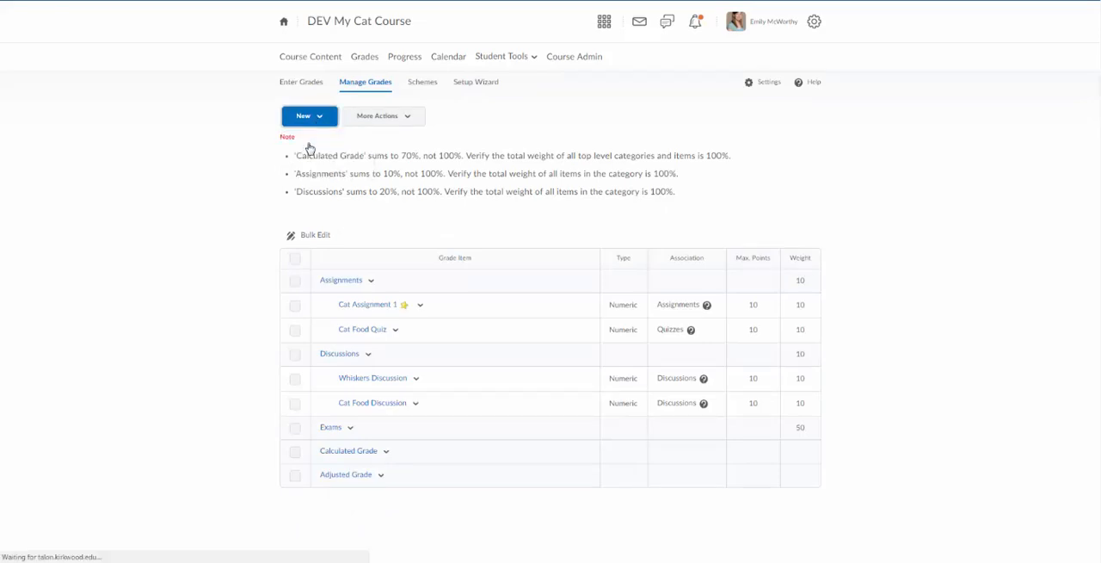
pyautogui.click(302, 115)
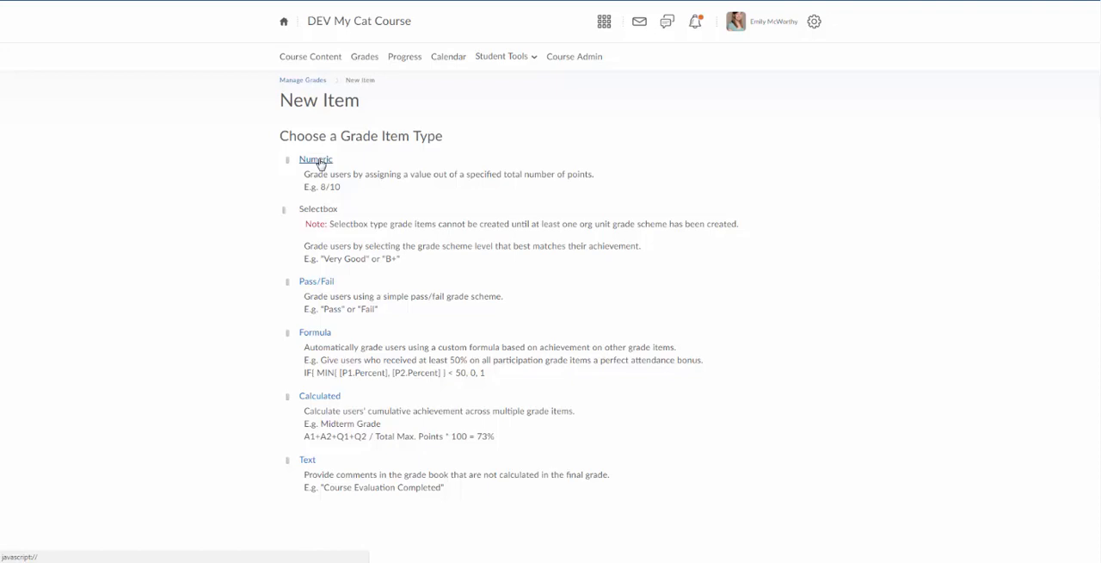
pyautogui.moveTo(308, 460)
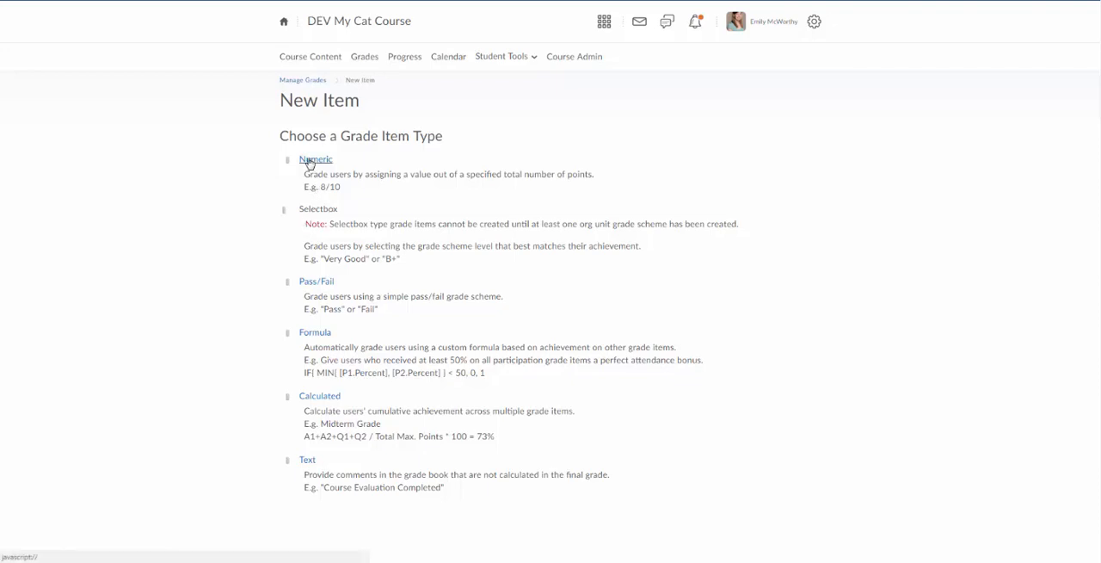
pyautogui.click(315, 158)
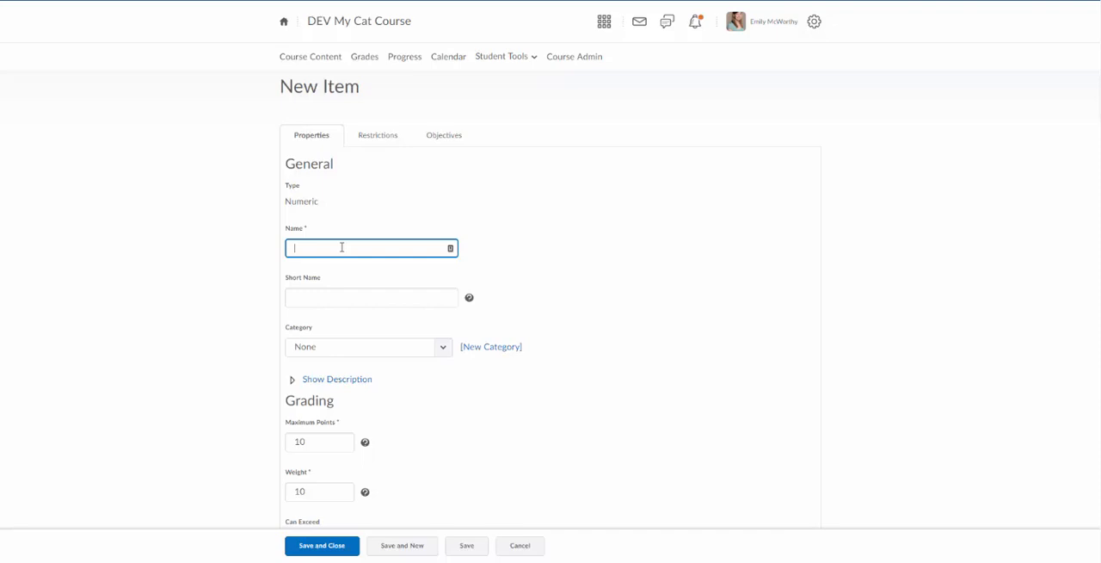
# Save numeric item 'Cat In Class Discussion' under Assignments, worth 10 points.
pyautogui.write('Cat In')
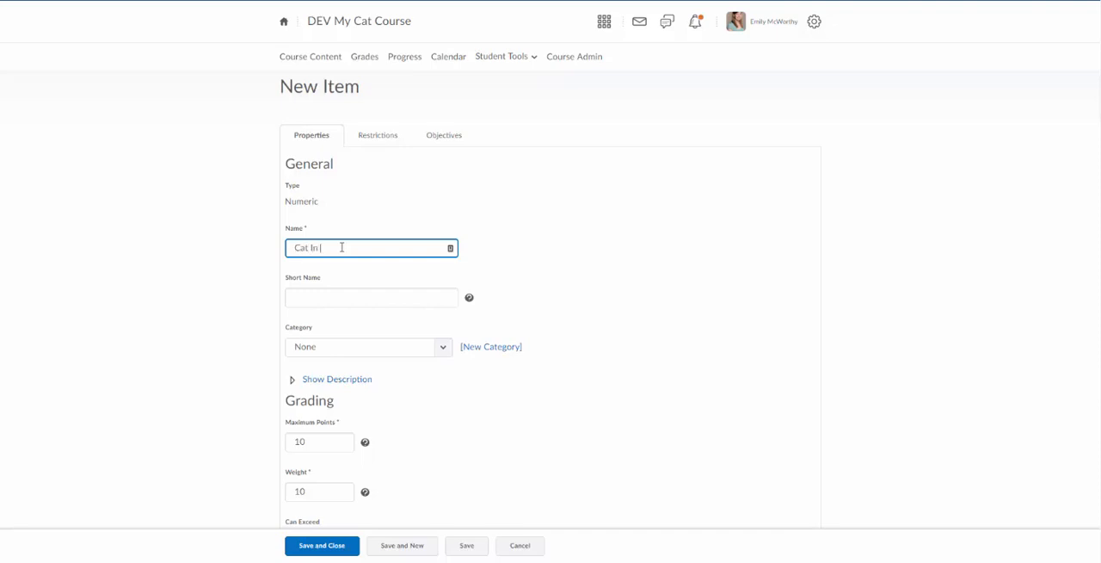
pyautogui.write('Class Discussion')
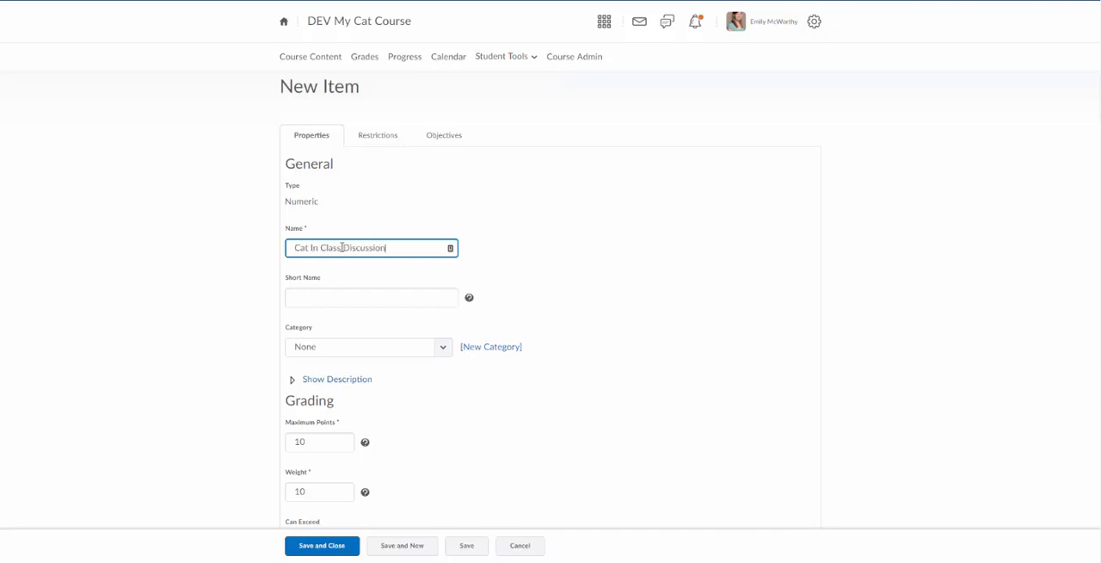
pyautogui.scroll(-3)
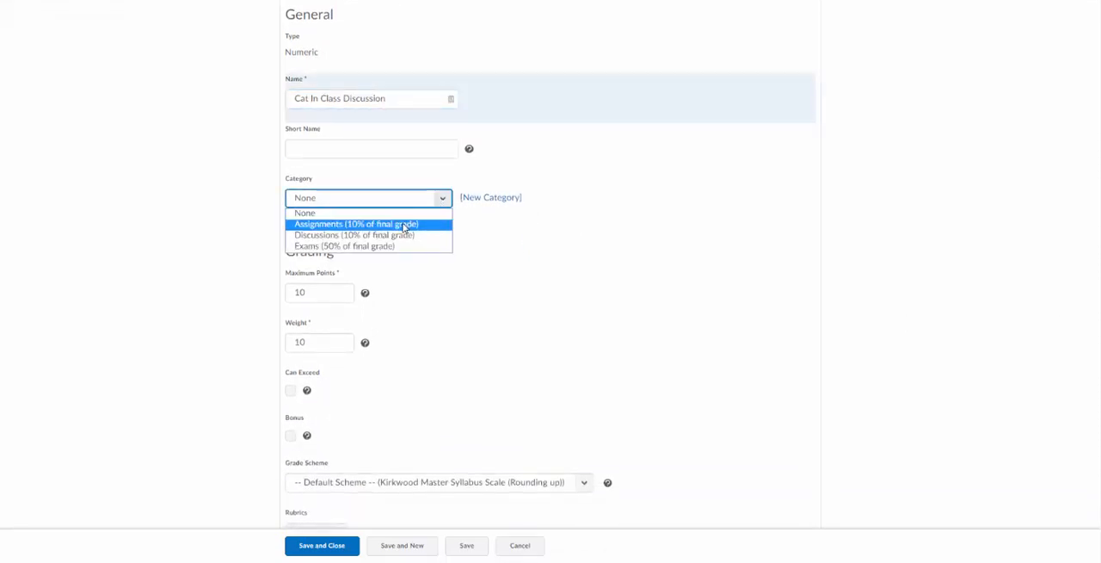
pyautogui.click(356, 223)
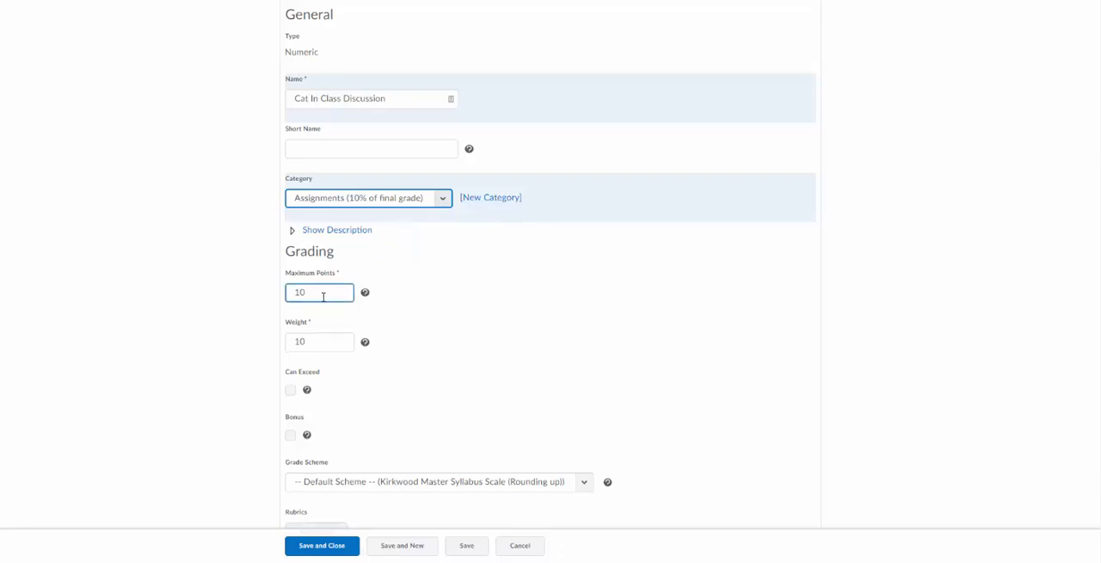
pyautogui.click(318, 341)
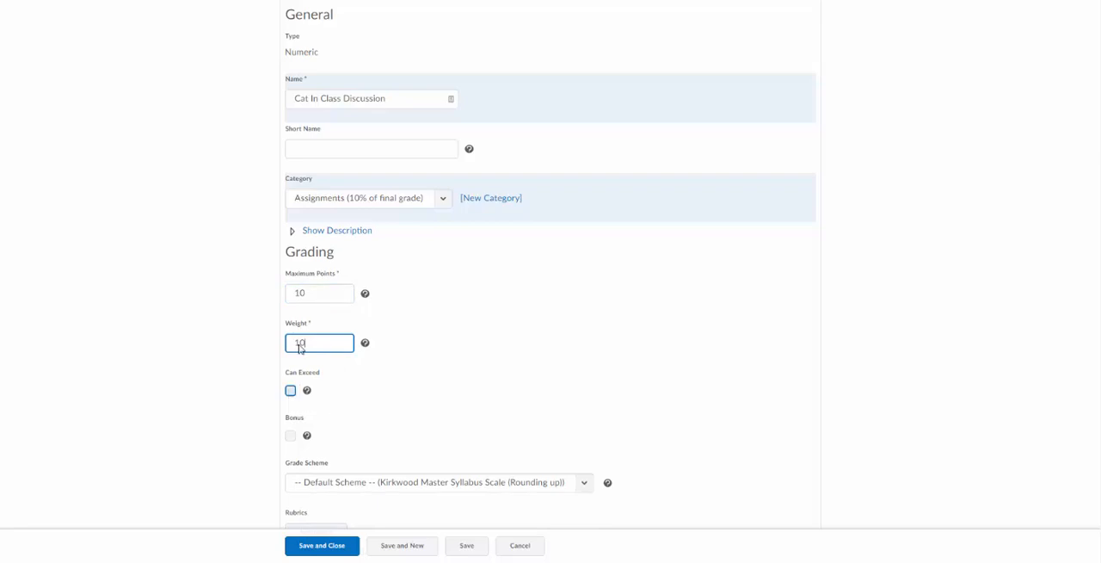
pyautogui.moveTo(290, 392)
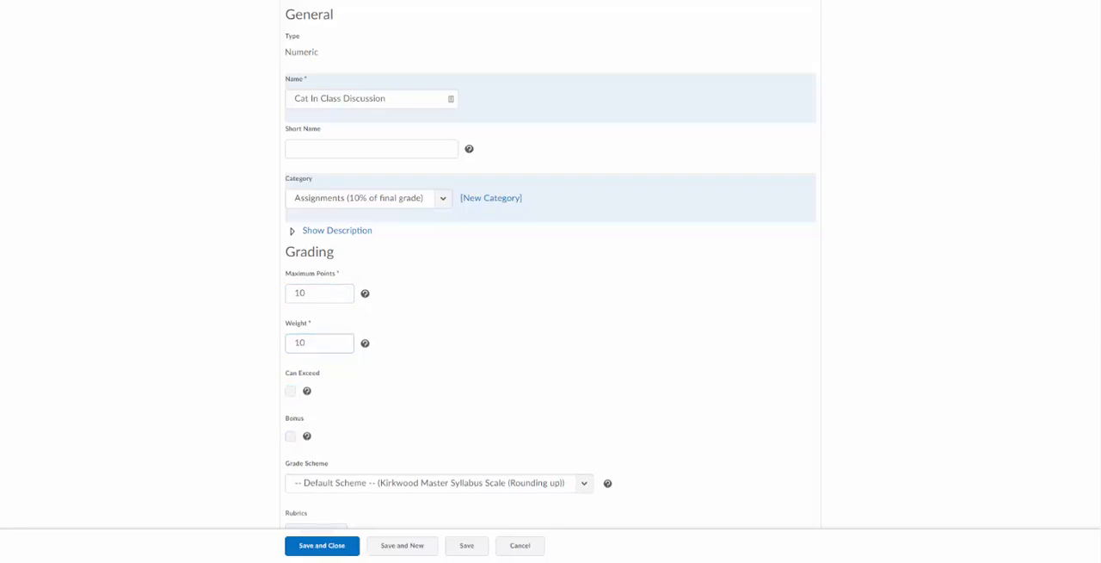
pyautogui.scroll(-3)
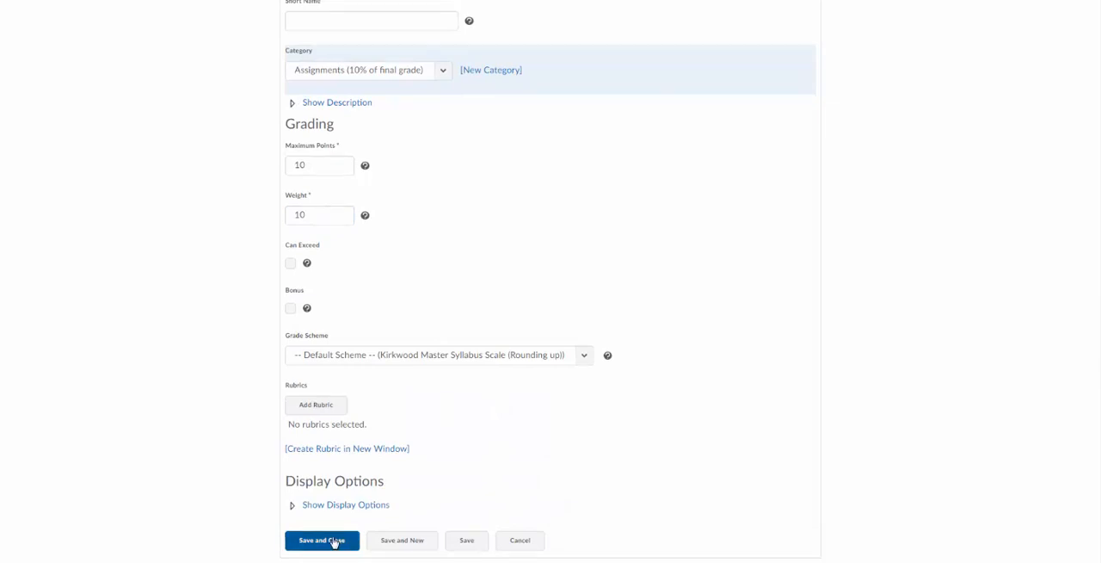
pyautogui.click(322, 540)
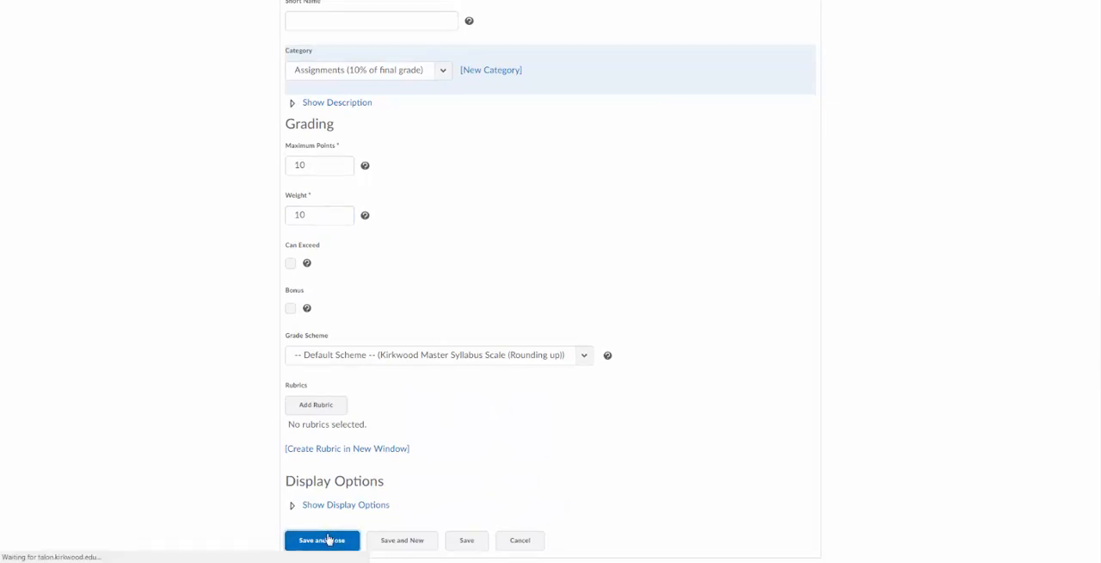
pyautogui.click(321, 540)
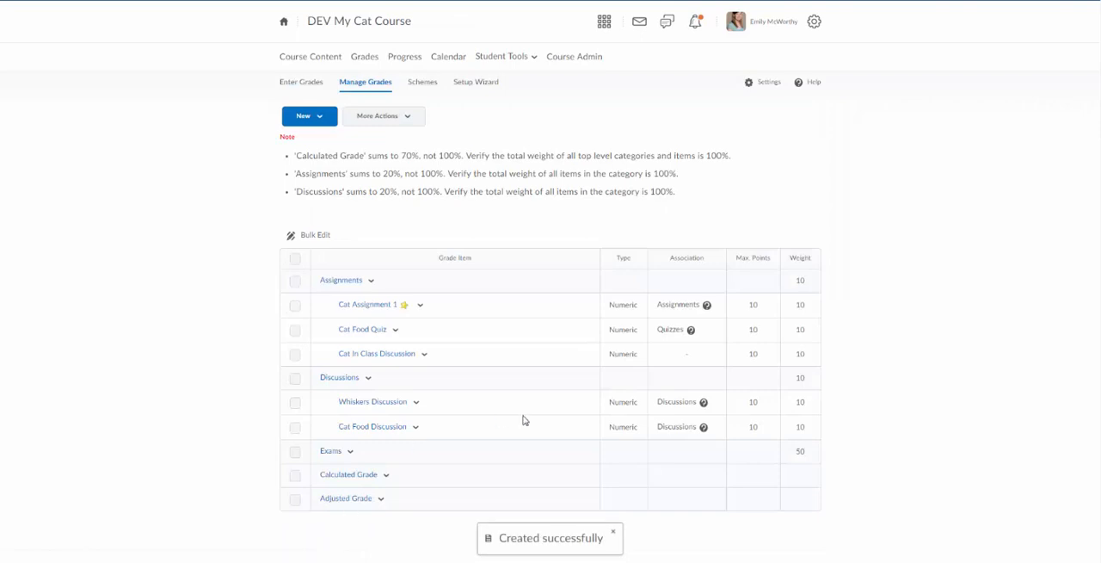
pyautogui.moveTo(344, 354)
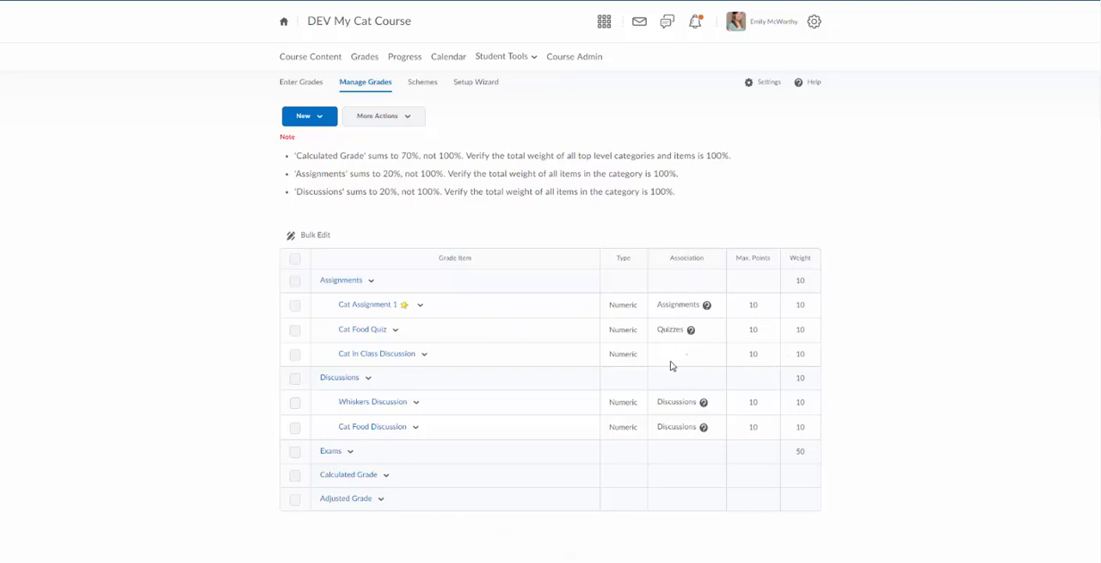
pyautogui.moveTo(677, 362)
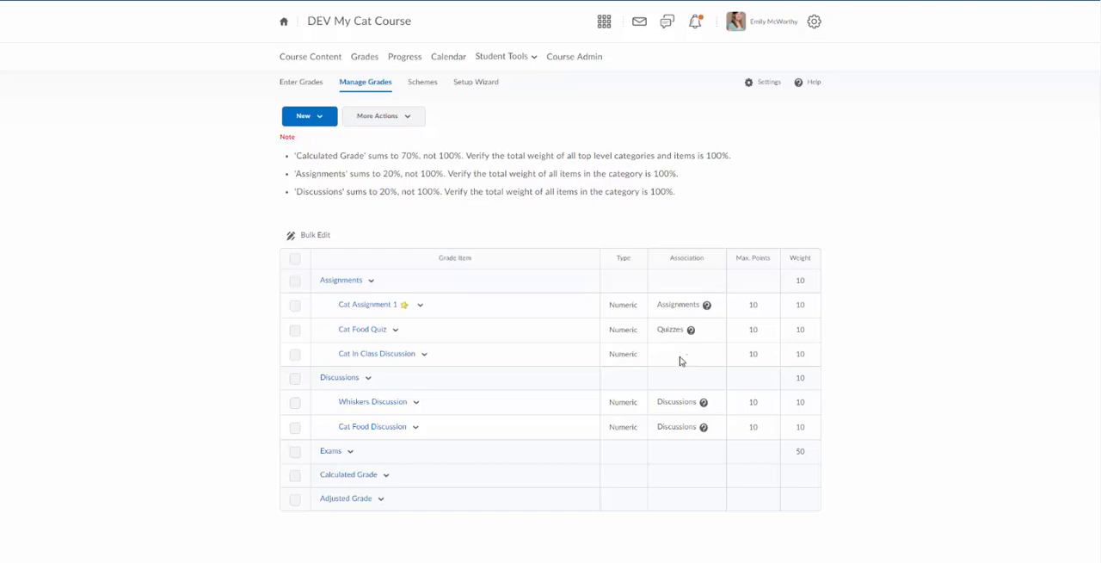
pyautogui.moveTo(425, 353)
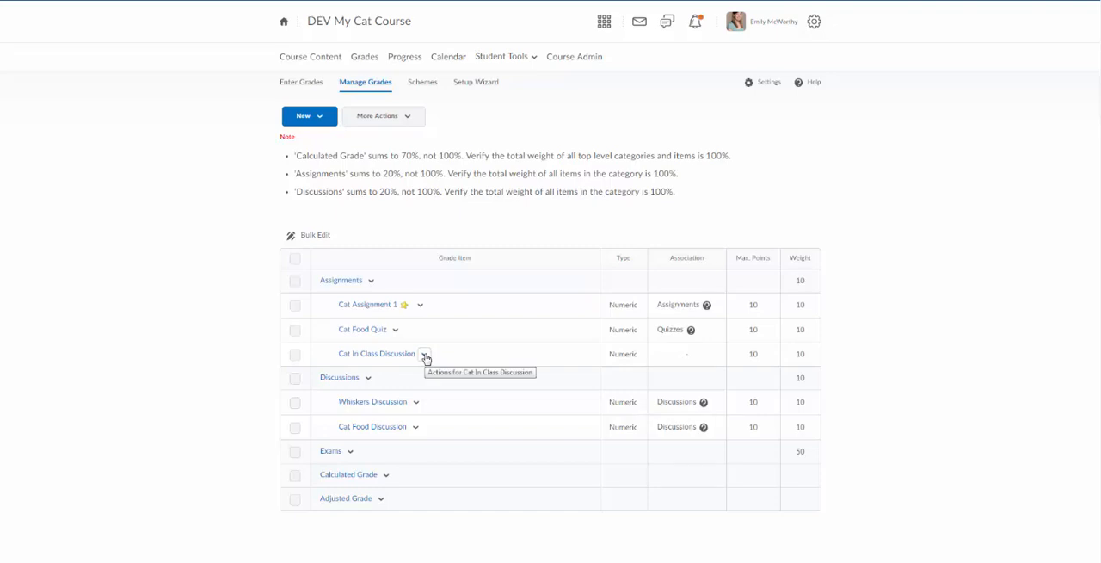
pyautogui.moveTo(694, 190)
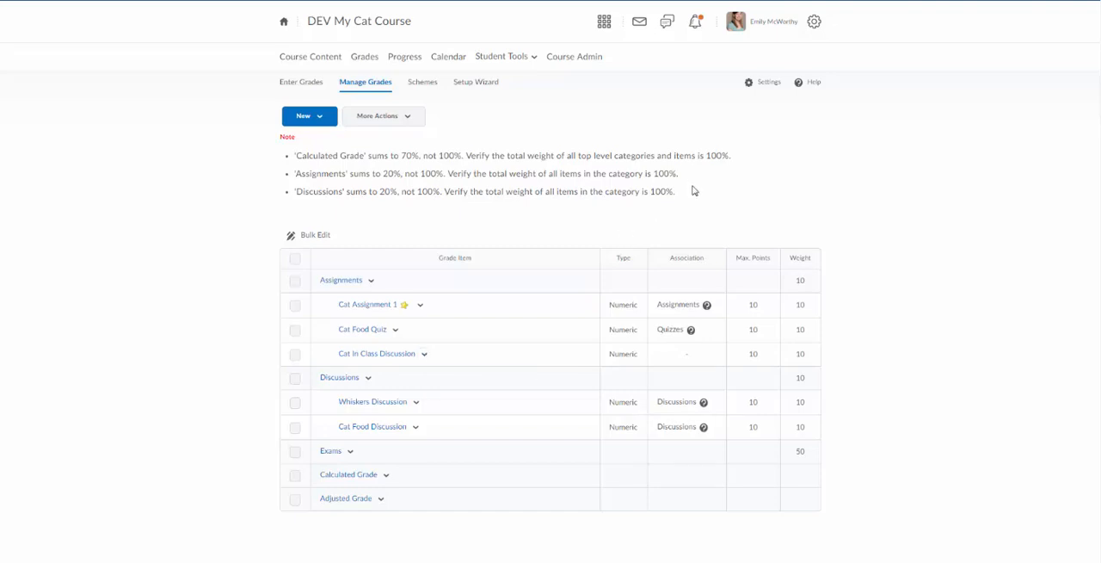
pyautogui.moveTo(695, 187)
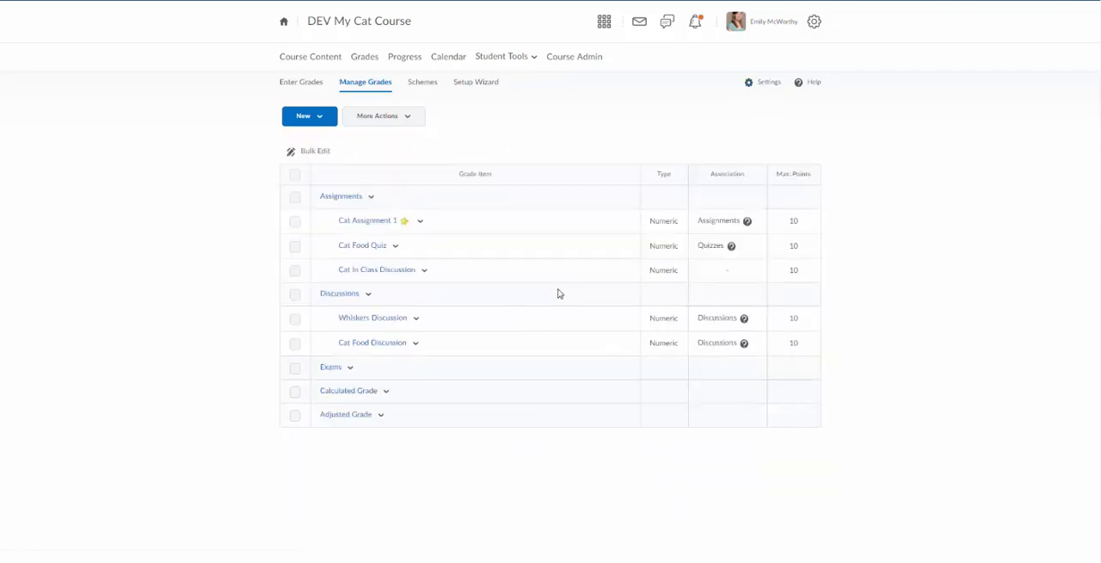
pyautogui.moveTo(470, 293)
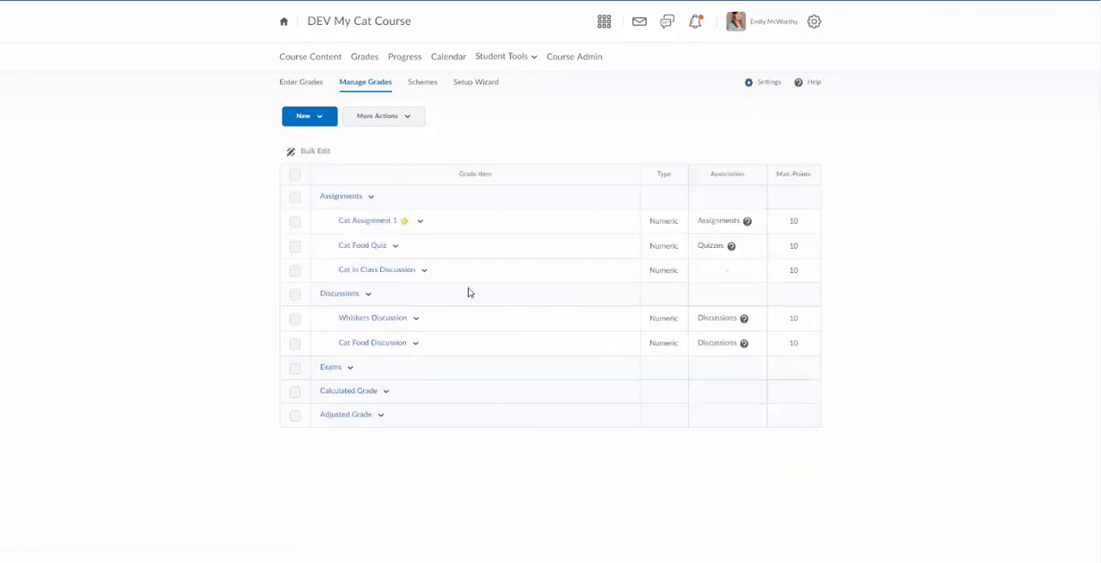
pyautogui.moveTo(424, 269)
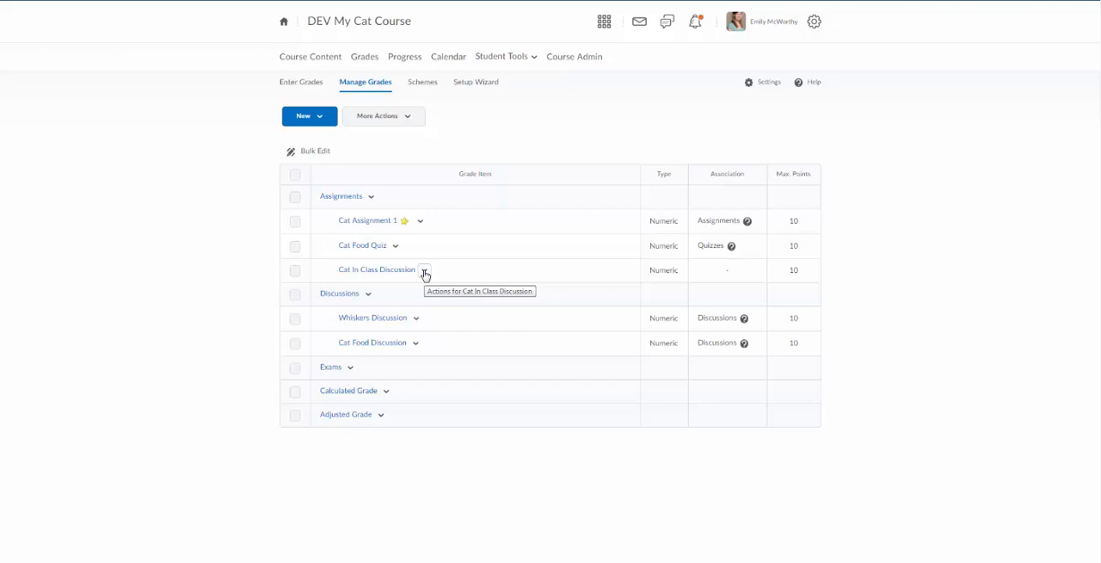
pyautogui.moveTo(678, 162)
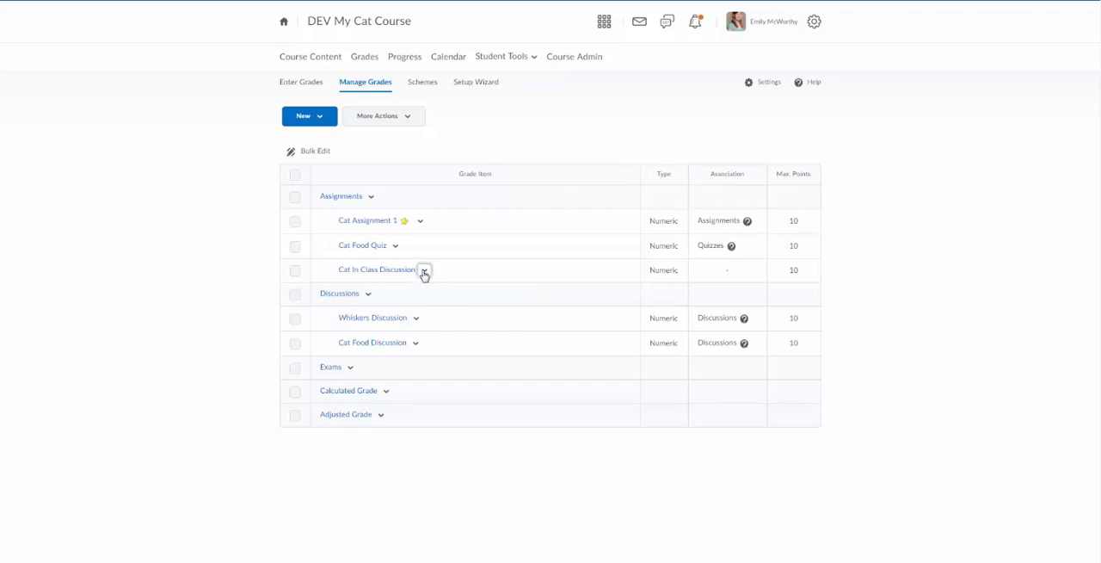
# Open the edit form for Cat In Class Discussion from its actions dropdown.
pyautogui.click(423, 269)
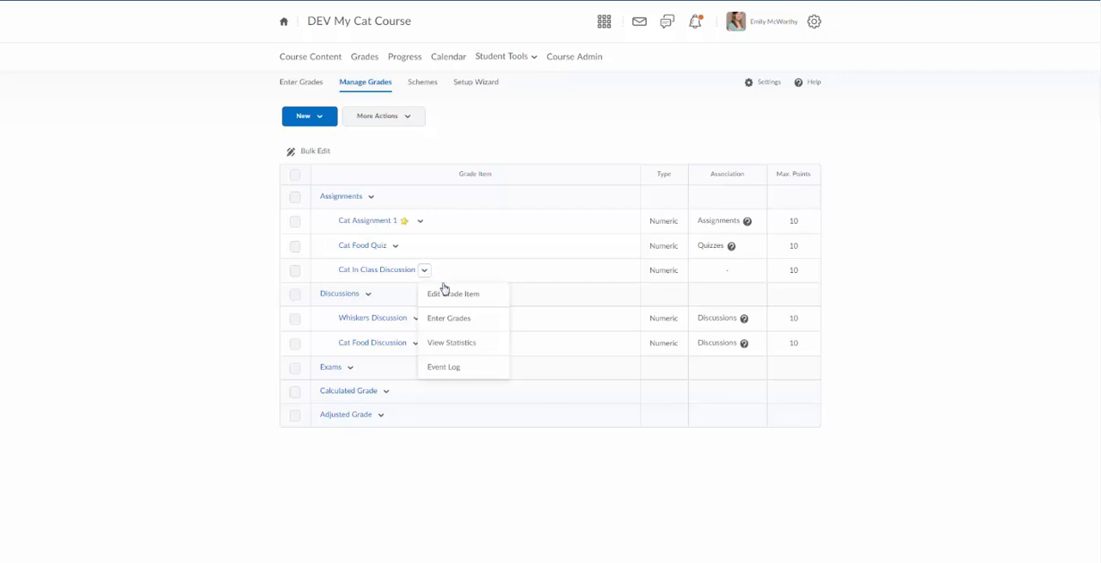
pyautogui.click(450, 300)
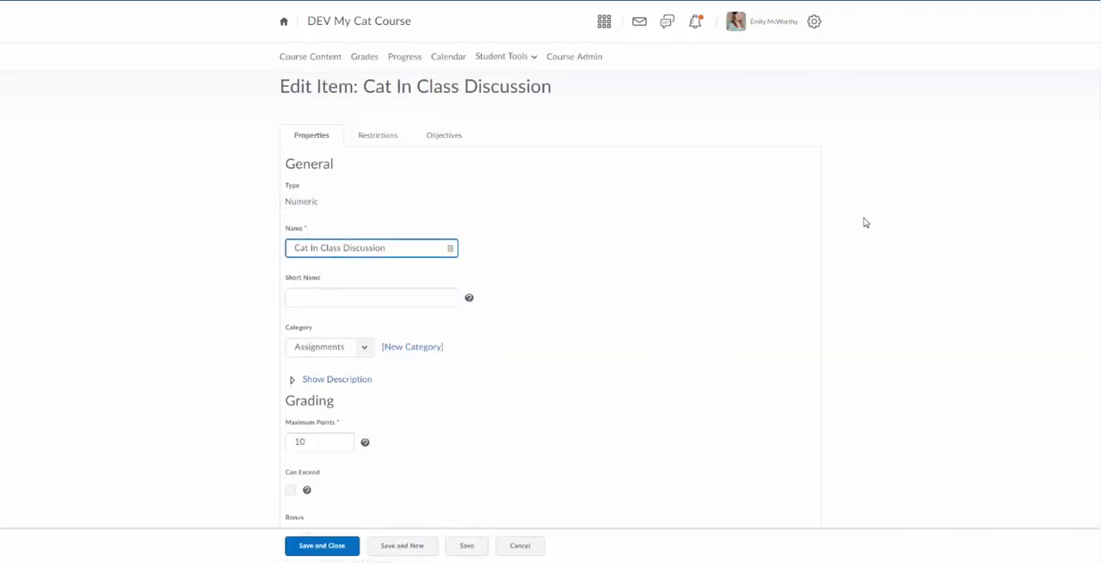
# Check the 10 maximum points and browse grade schemes, leaving the default scheme.
pyautogui.scroll(-3)
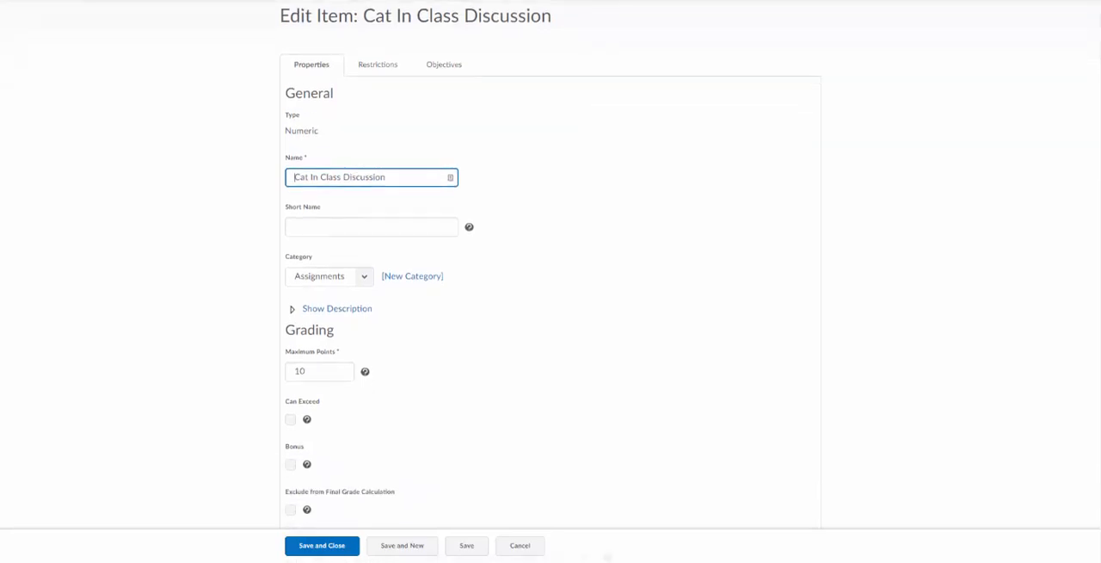
pyautogui.scroll(-3)
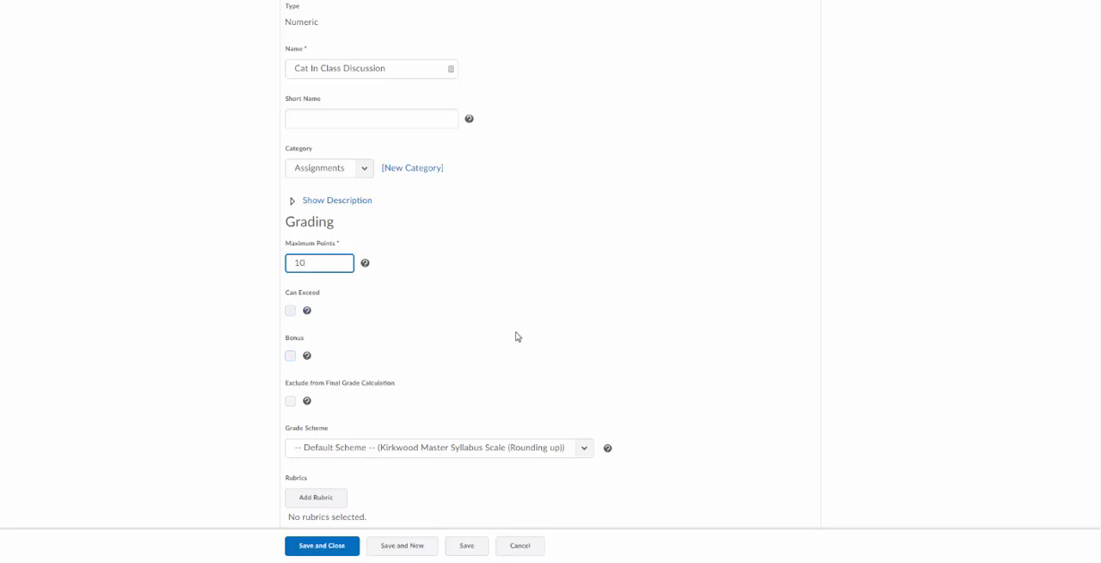
pyautogui.click(319, 262)
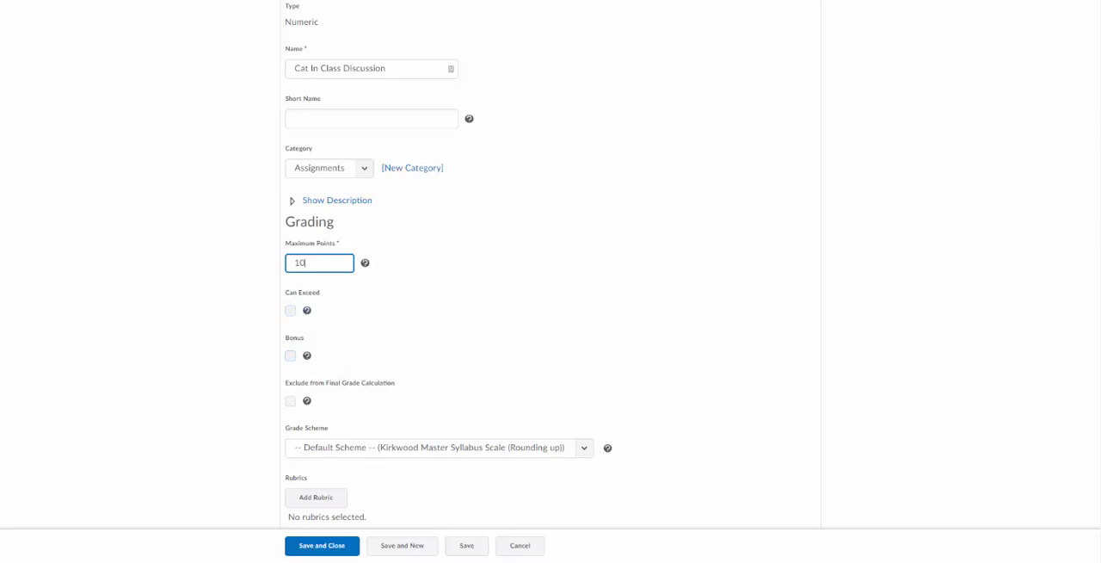
pyautogui.scroll(-3)
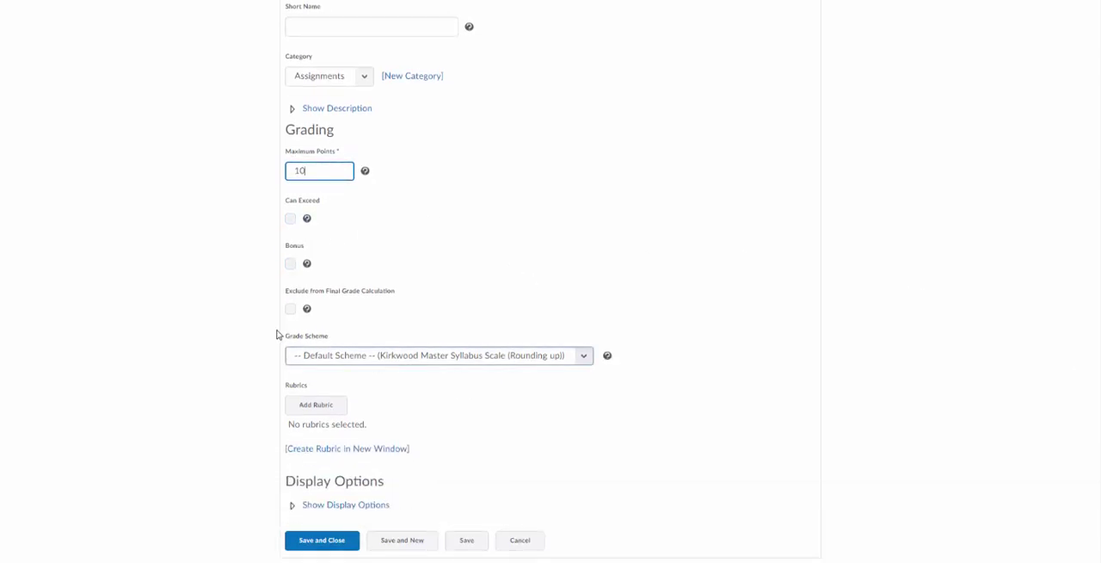
pyautogui.moveTo(668, 466)
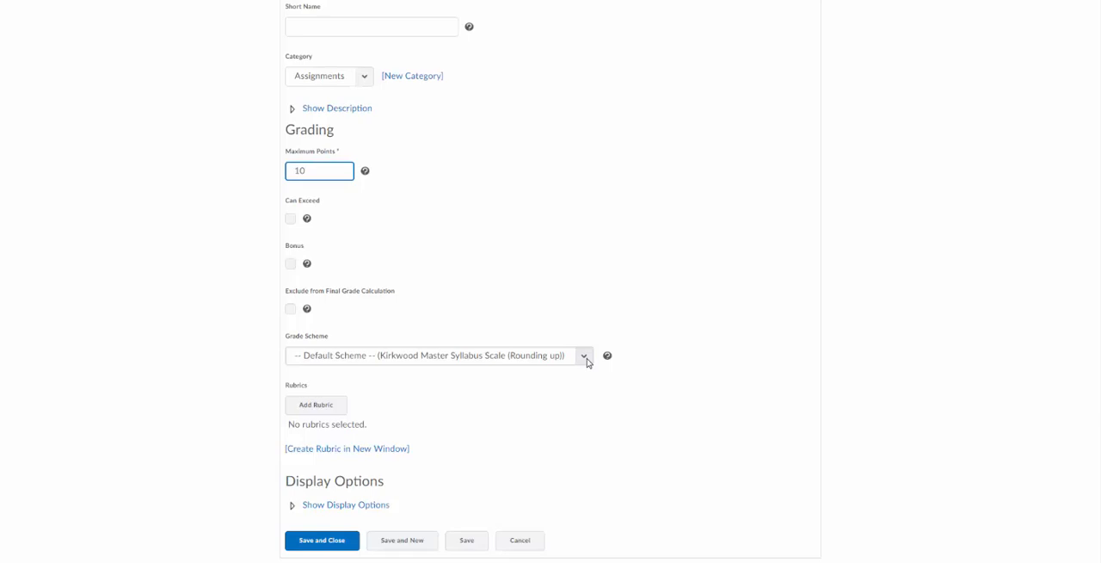
pyautogui.click(585, 355)
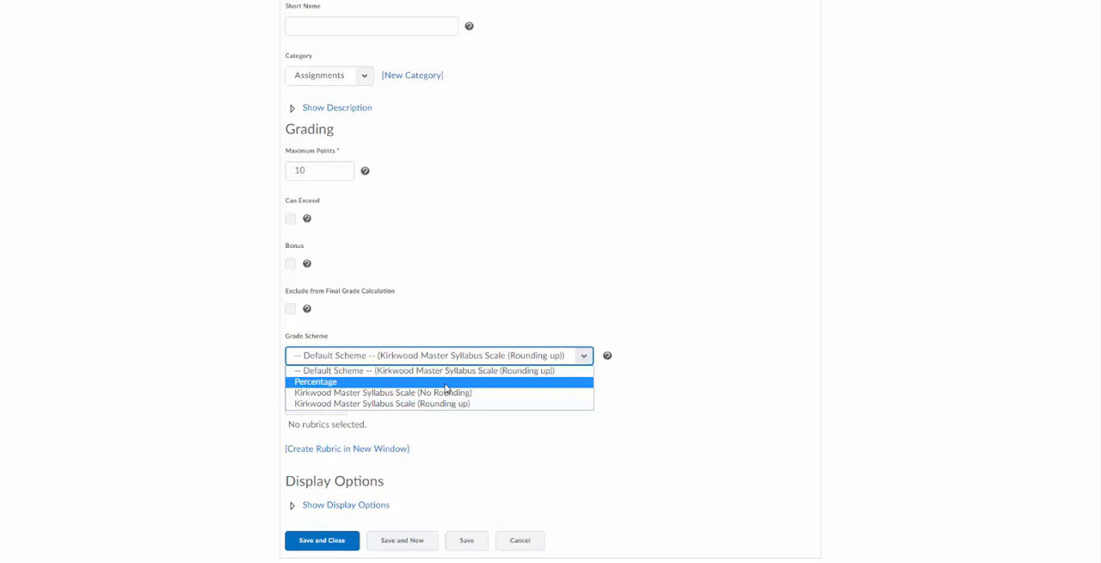
pyautogui.click(316, 381)
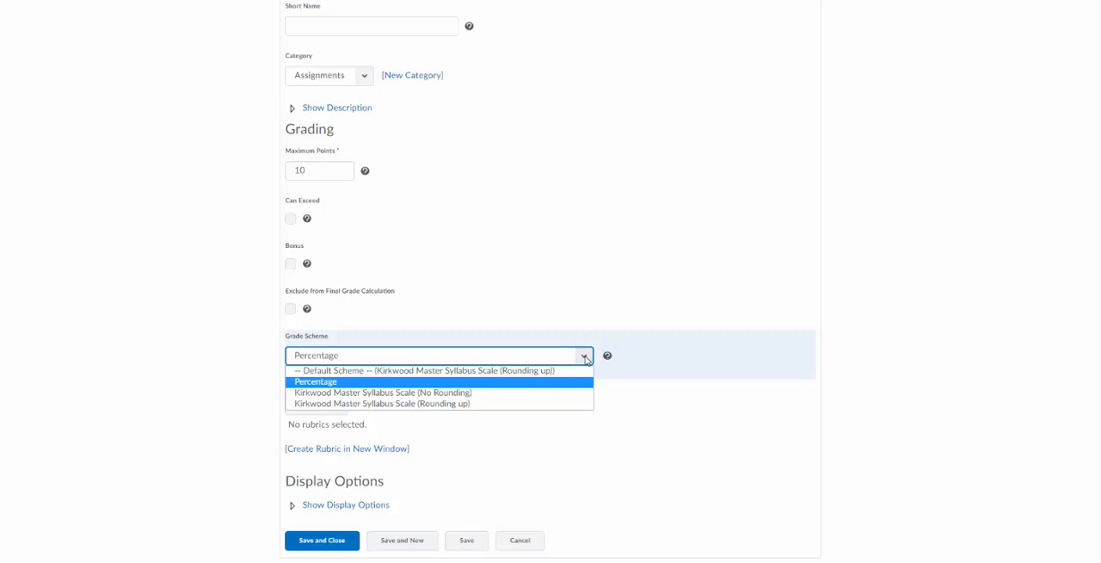
pyautogui.click(442, 370)
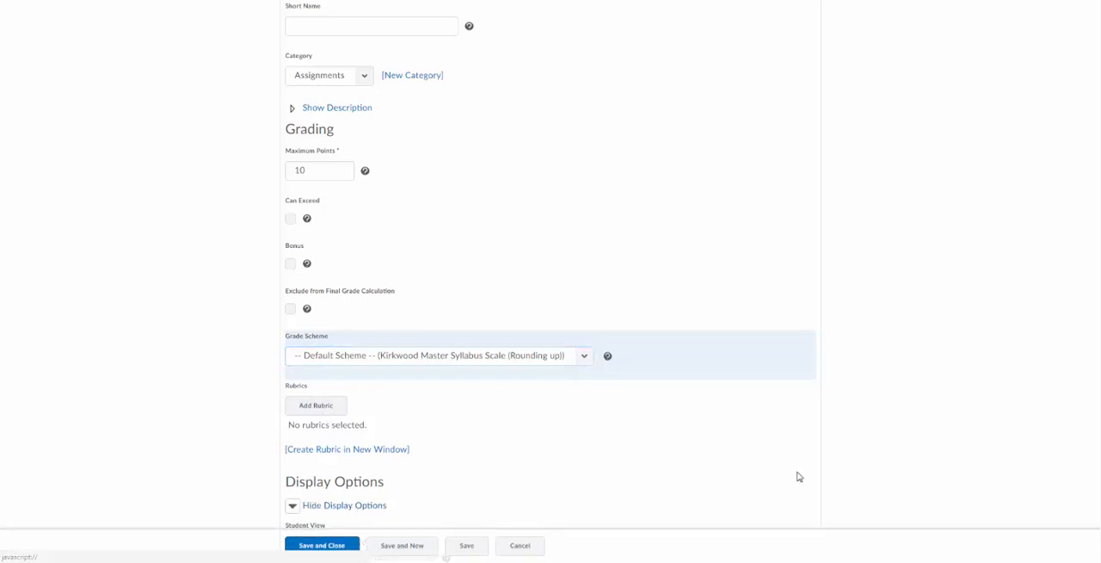
# Save and close the 'Cat In Class Discussion' grade item to return to Manage Grades.
pyautogui.scroll(-3)
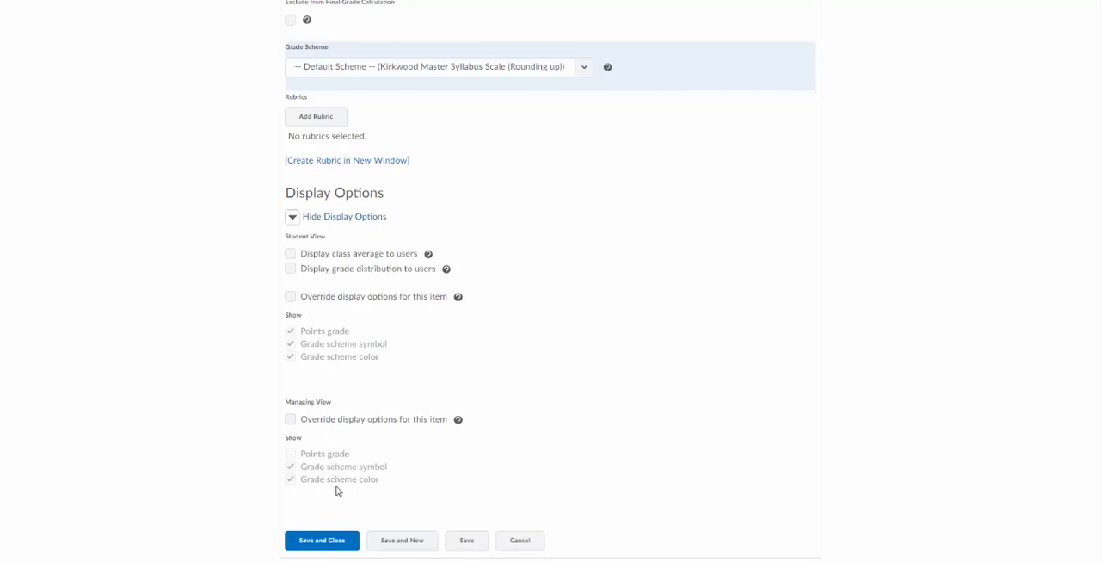
pyautogui.moveTo(333, 457)
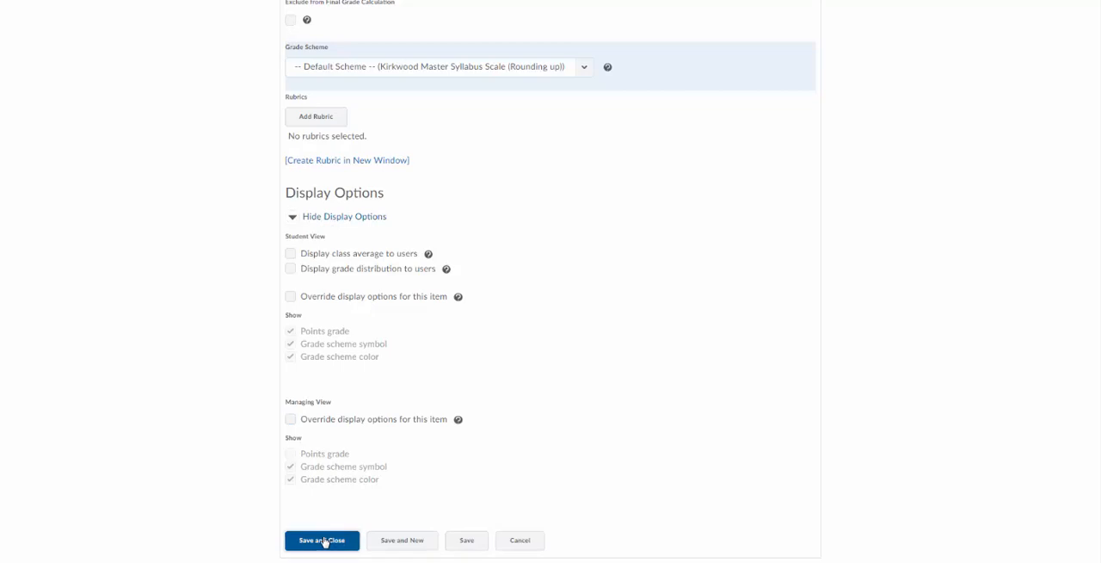
pyautogui.click(320, 539)
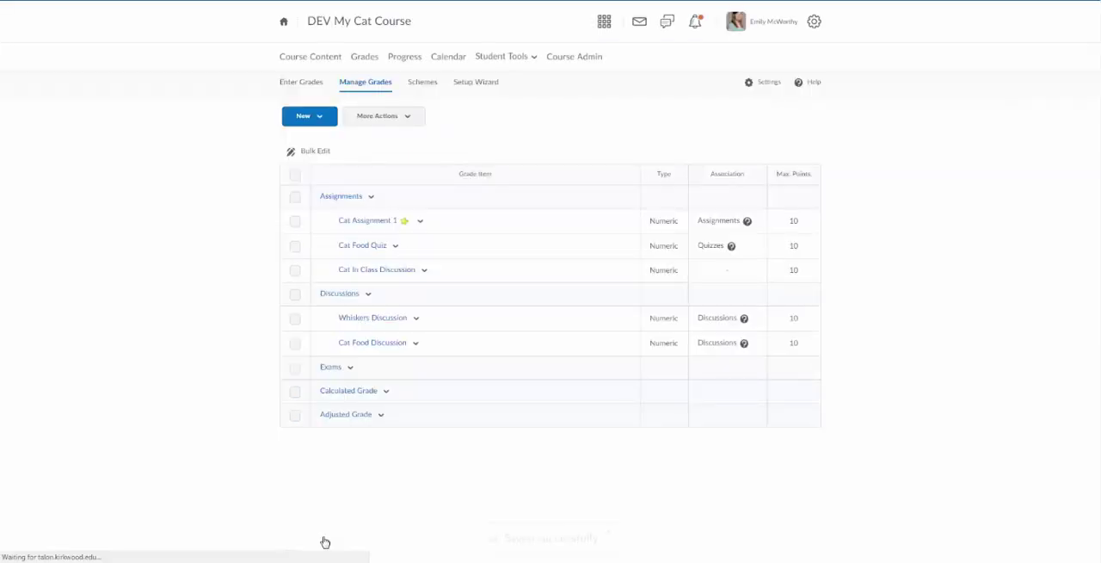